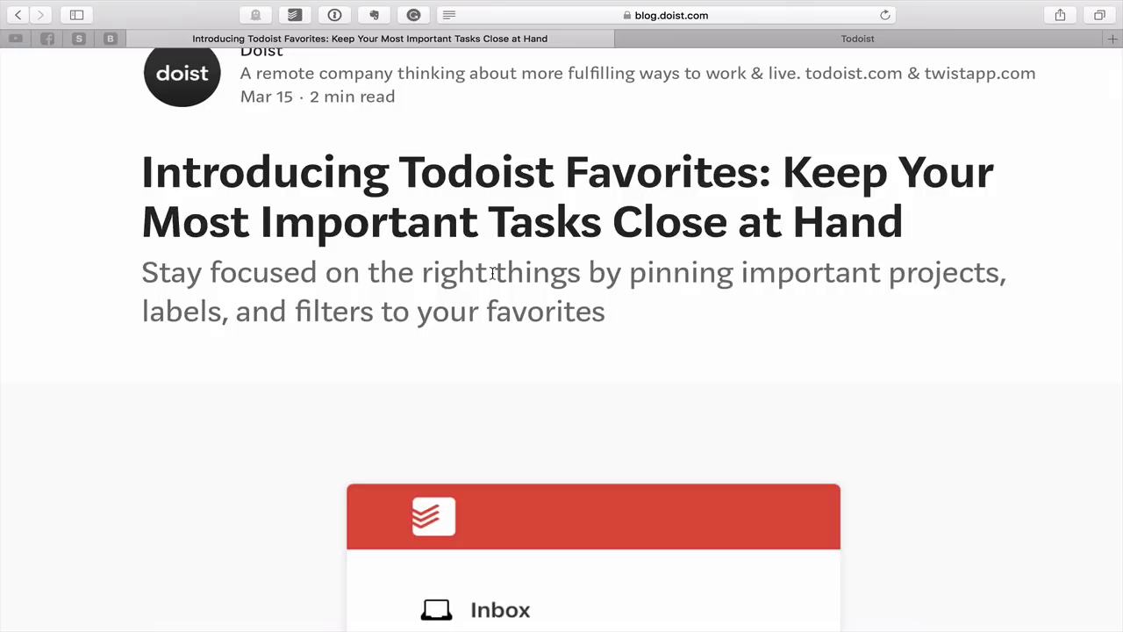
Scroll through the Today view and sidebar to review the pinned favourites
scroll("down", 3)
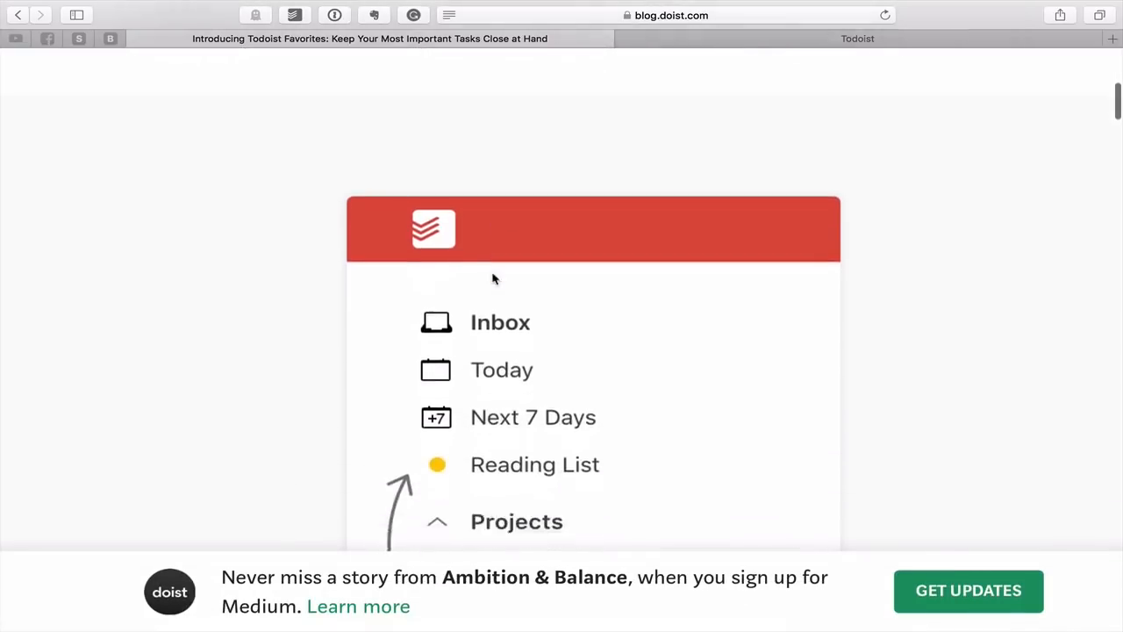
scroll("down", 3)
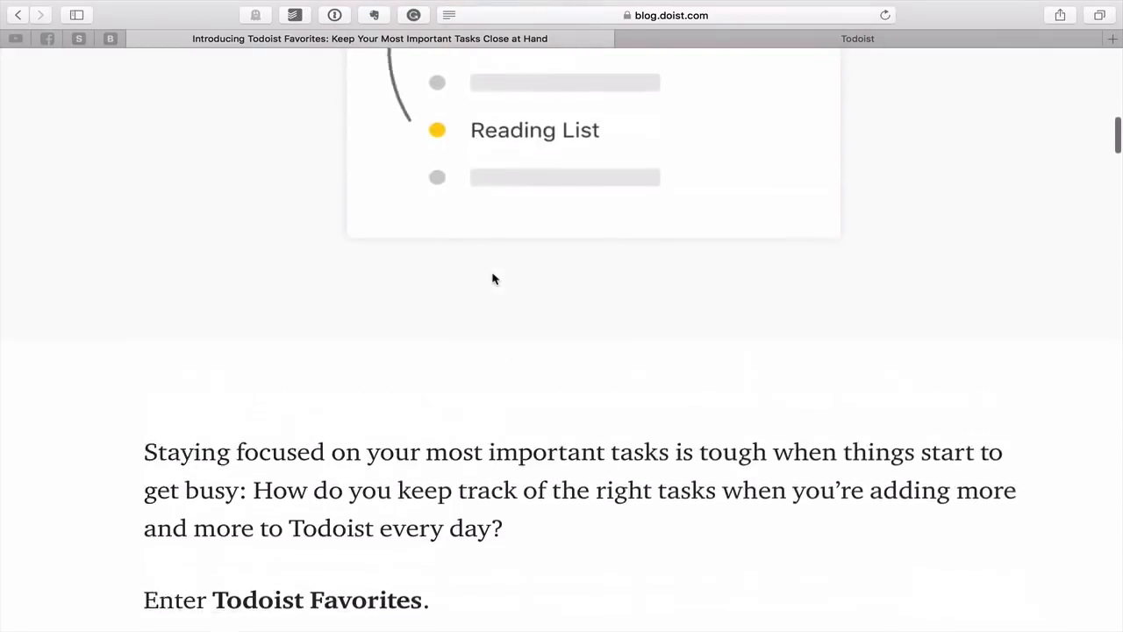
scroll("up", 3)
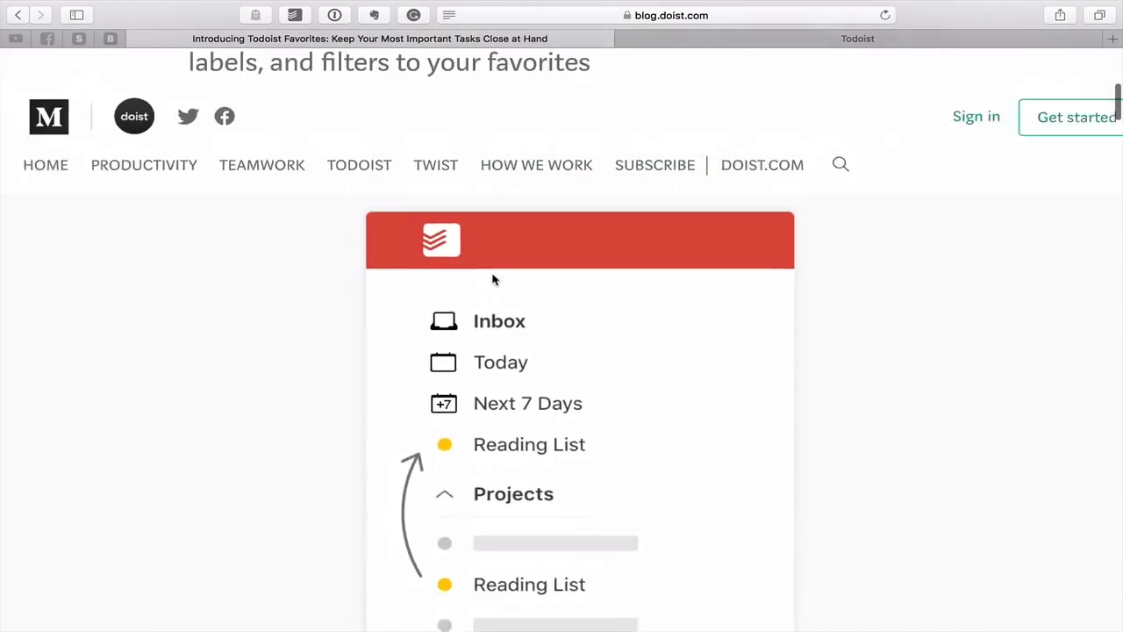
scroll("down", 3)
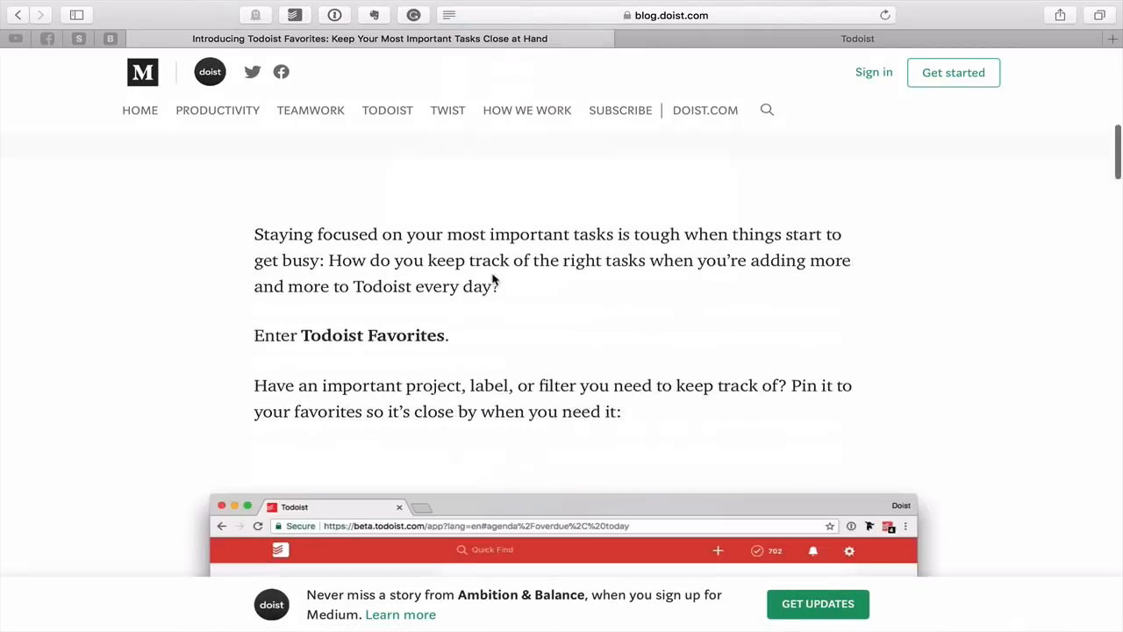
scroll("down", 3)
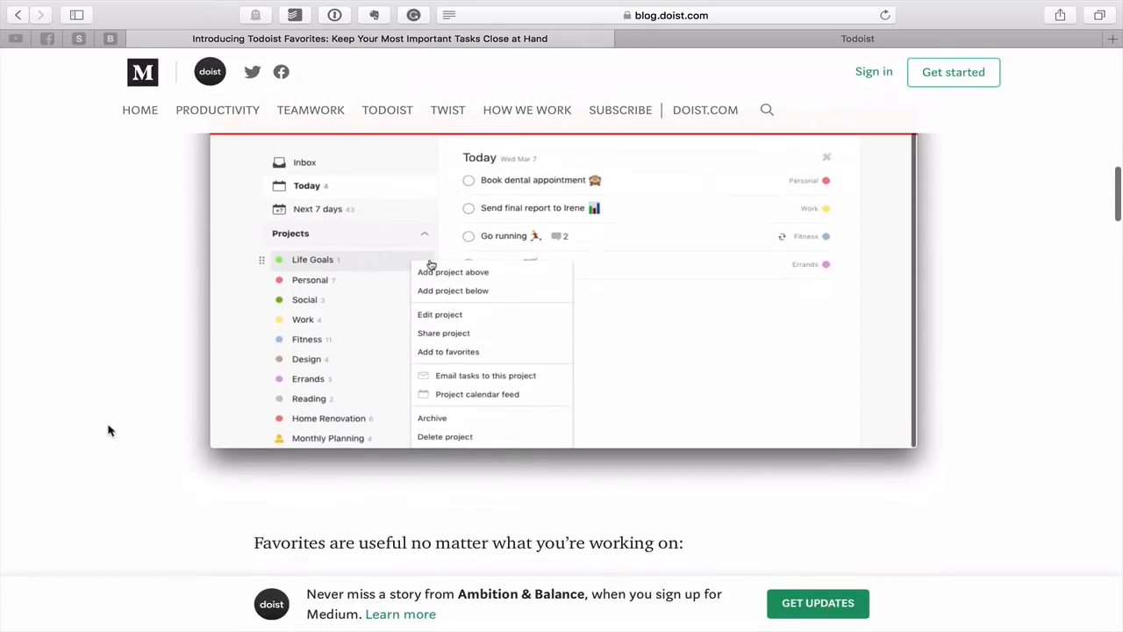
scroll("down", 3)
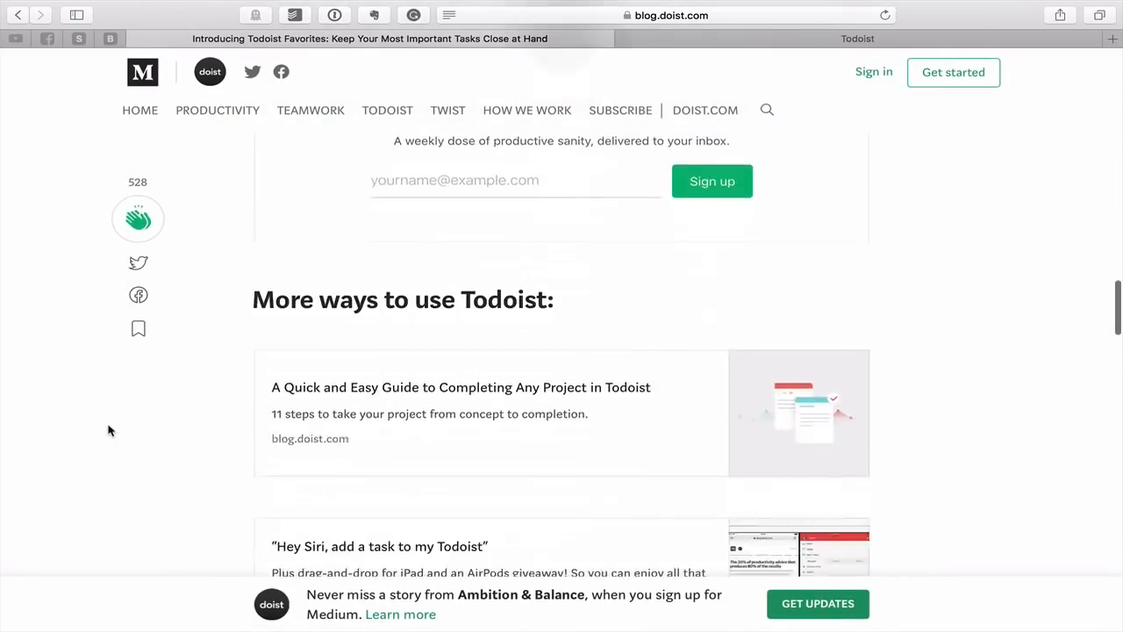
scroll("down", 3)
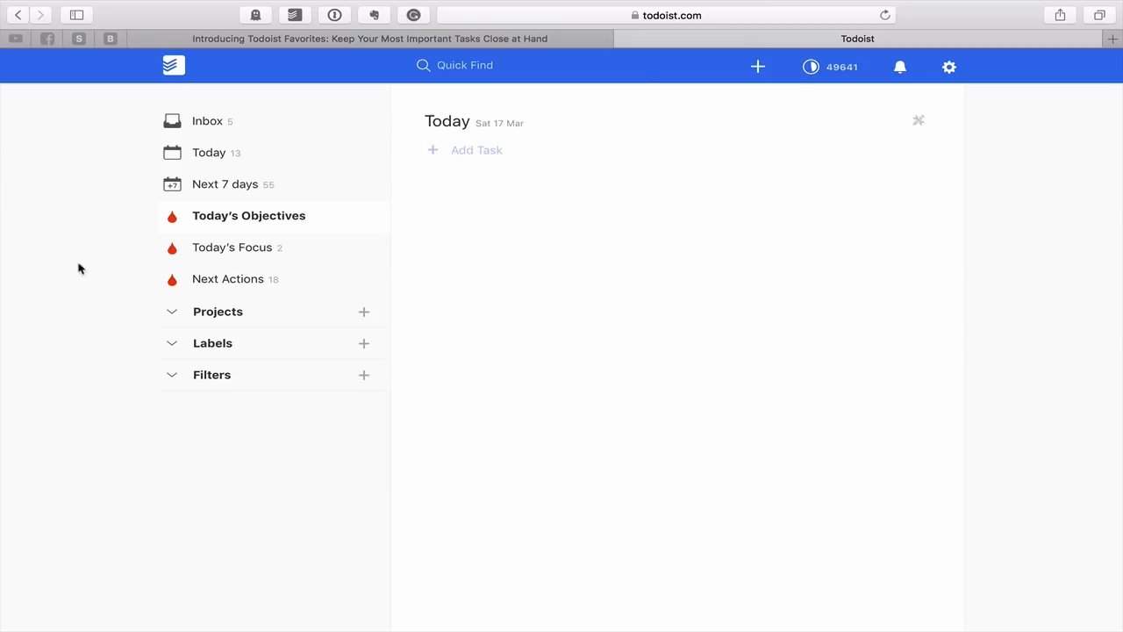
mouse_move(763, 281)
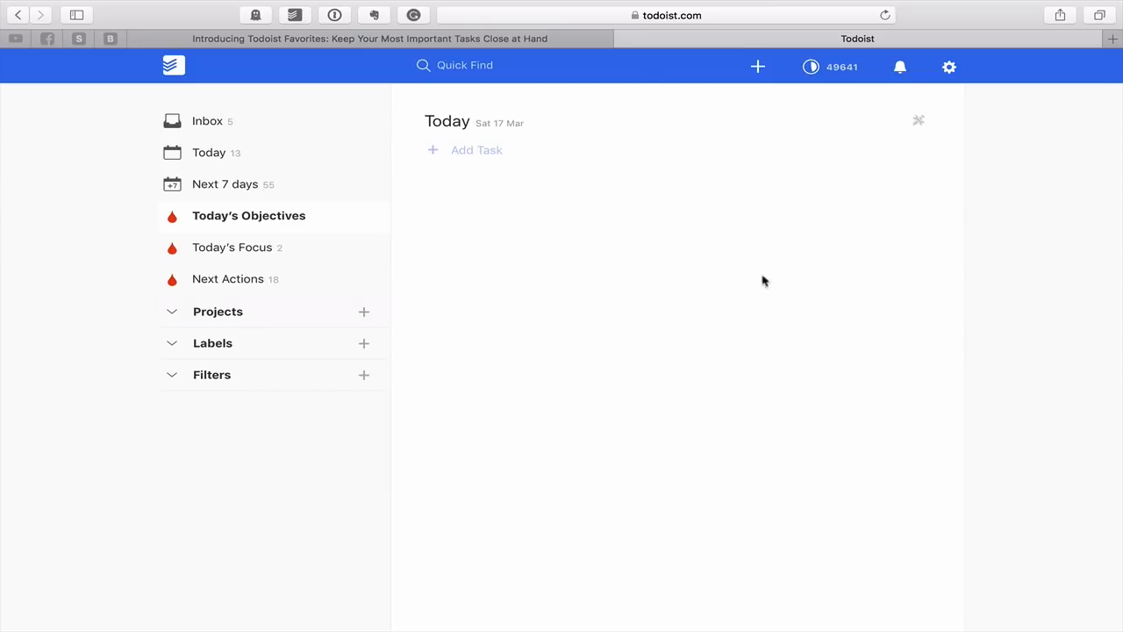
mouse_move(804, 250)
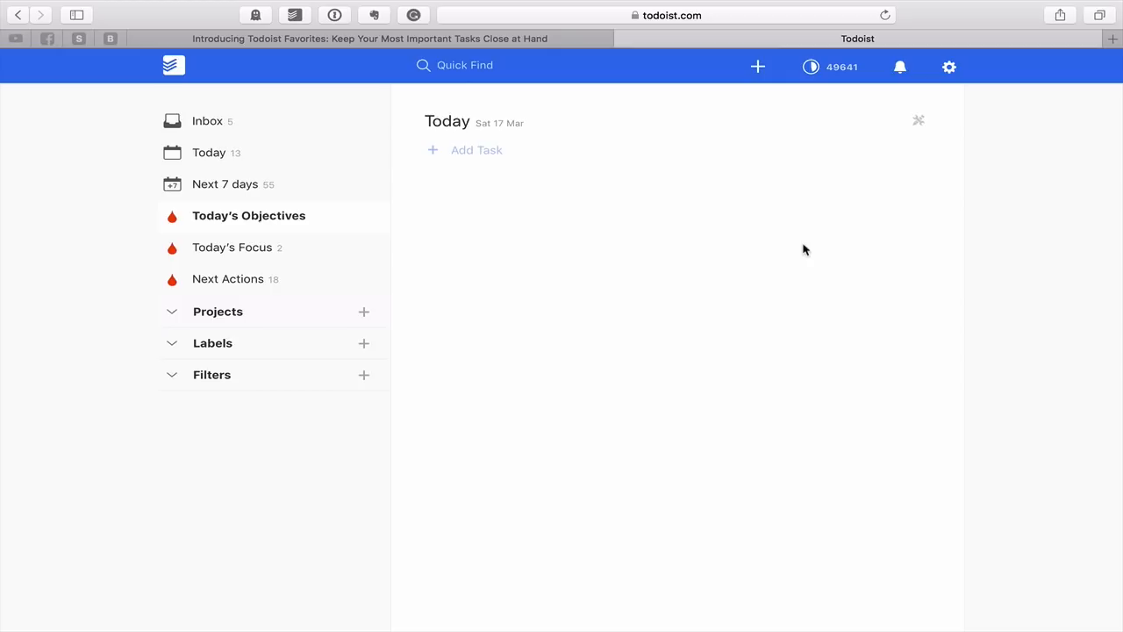
mouse_move(870, 204)
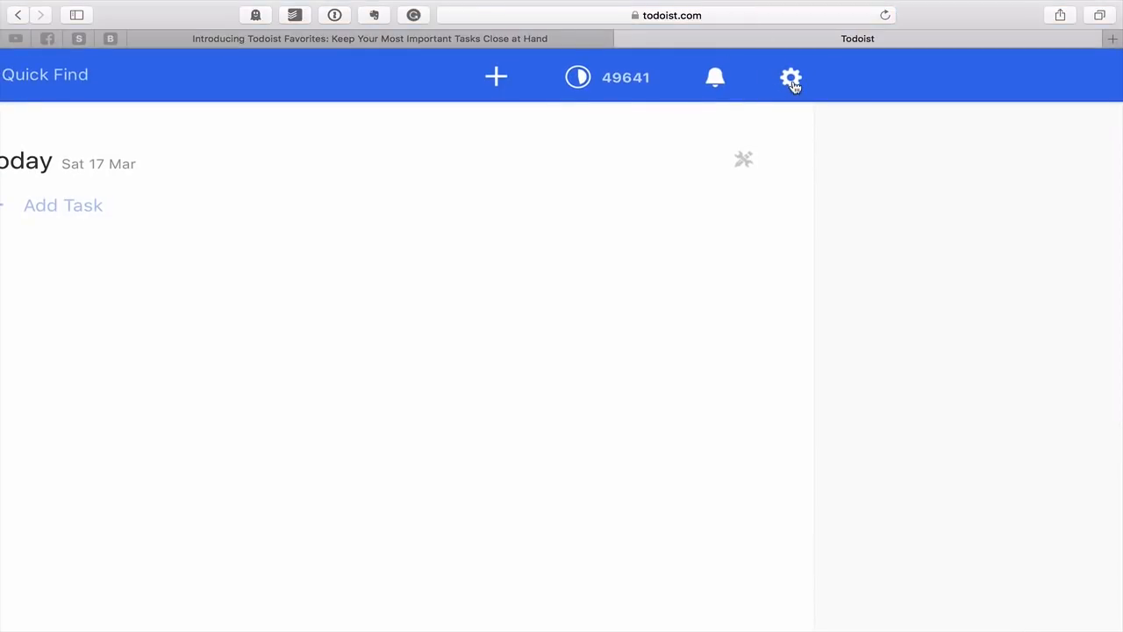
mouse_move(789, 98)
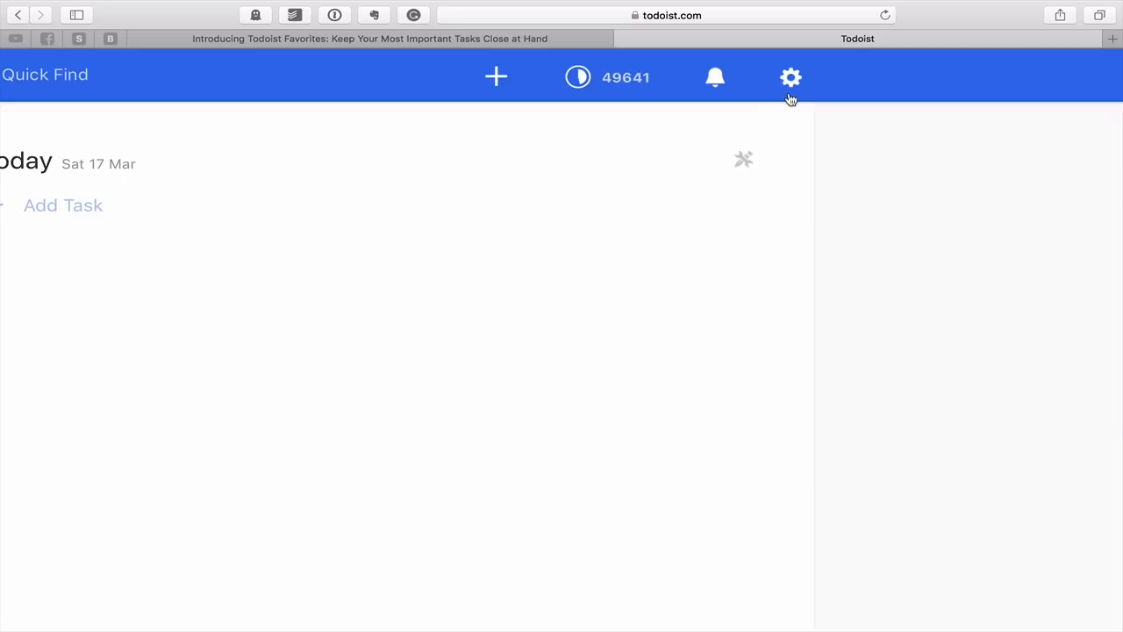
left_click(790, 78)
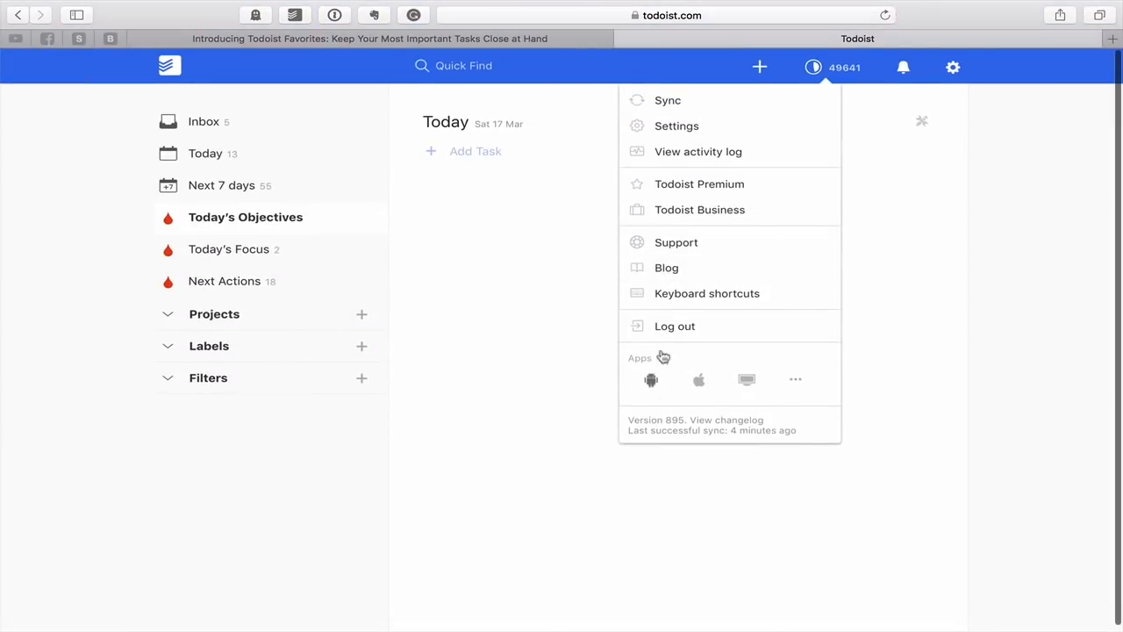
mouse_move(866, 441)
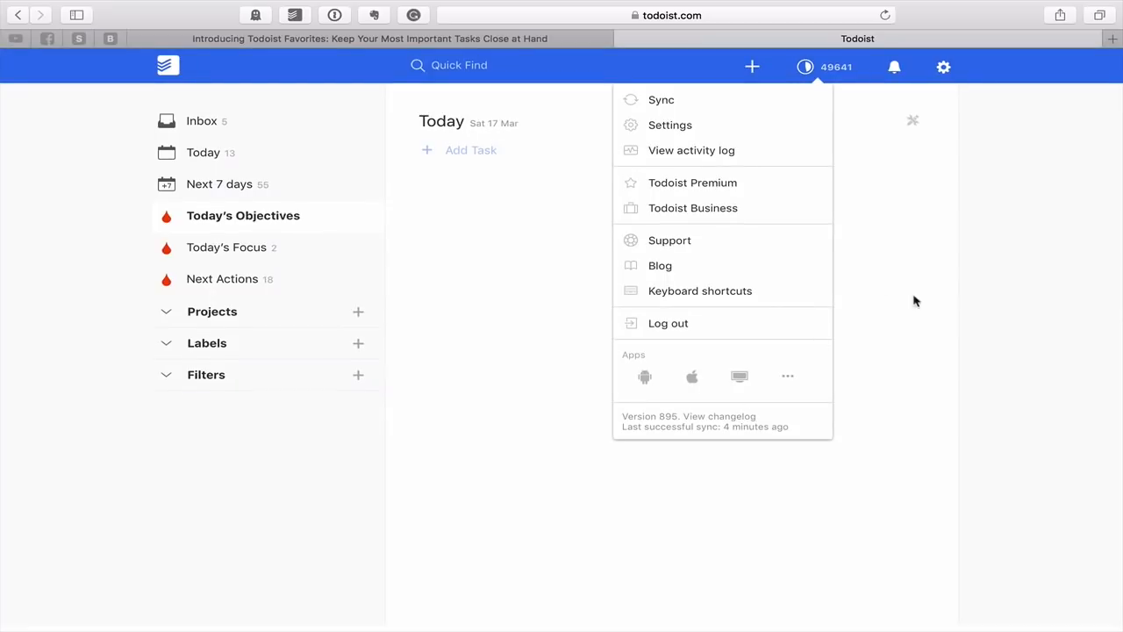
left_click(570, 284)
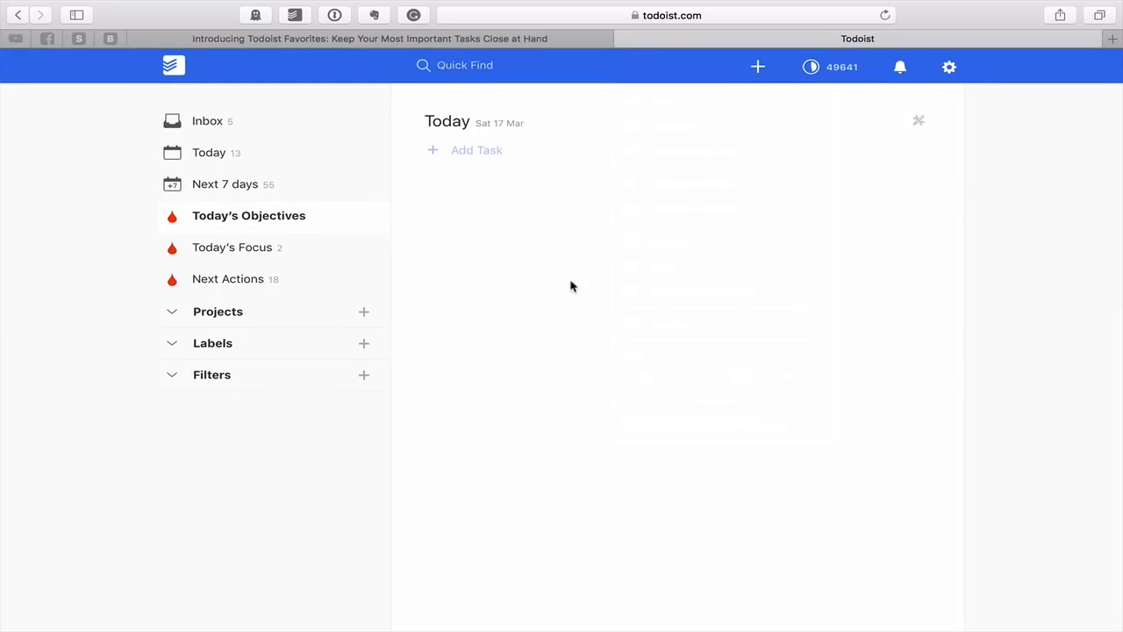
left_click(77, 14)
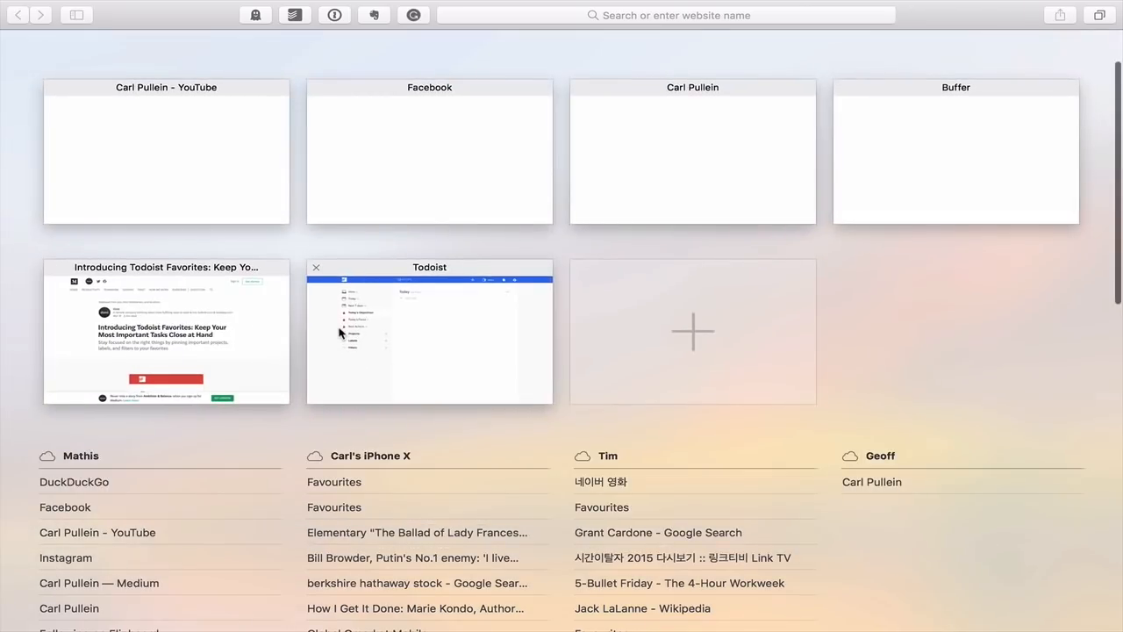
left_click(428, 331)
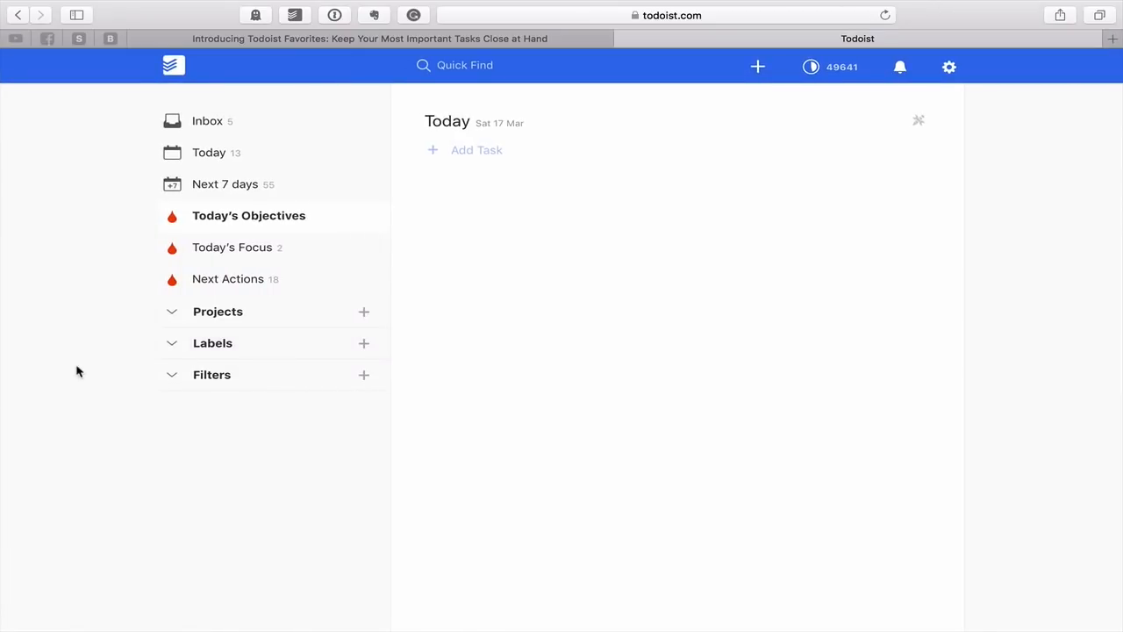
scroll("down", 3)
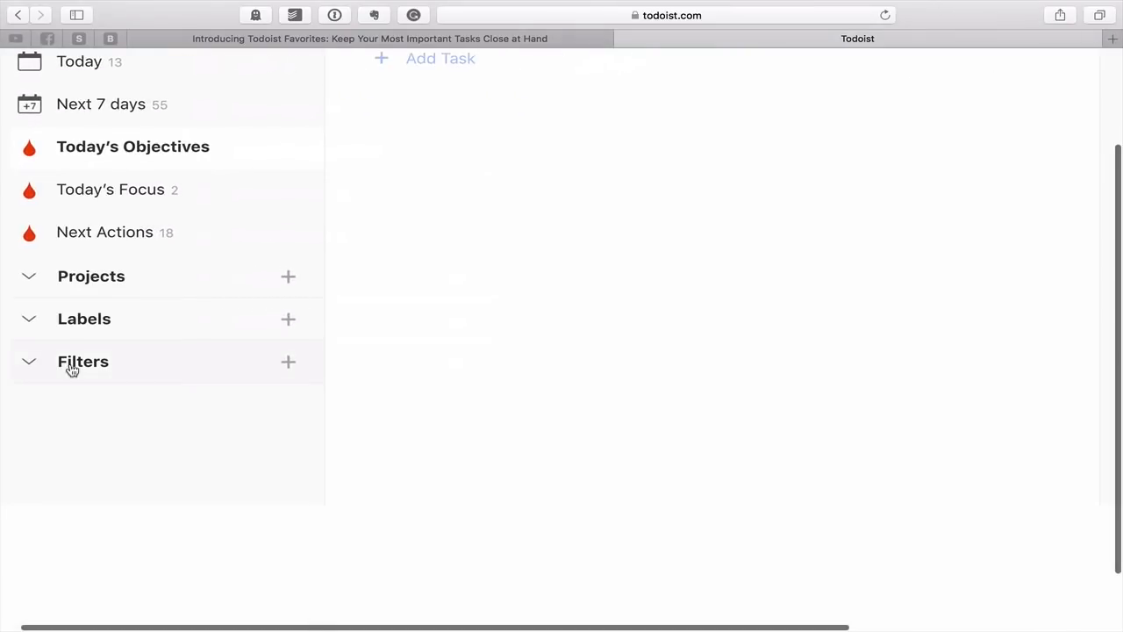
scroll("up", 3)
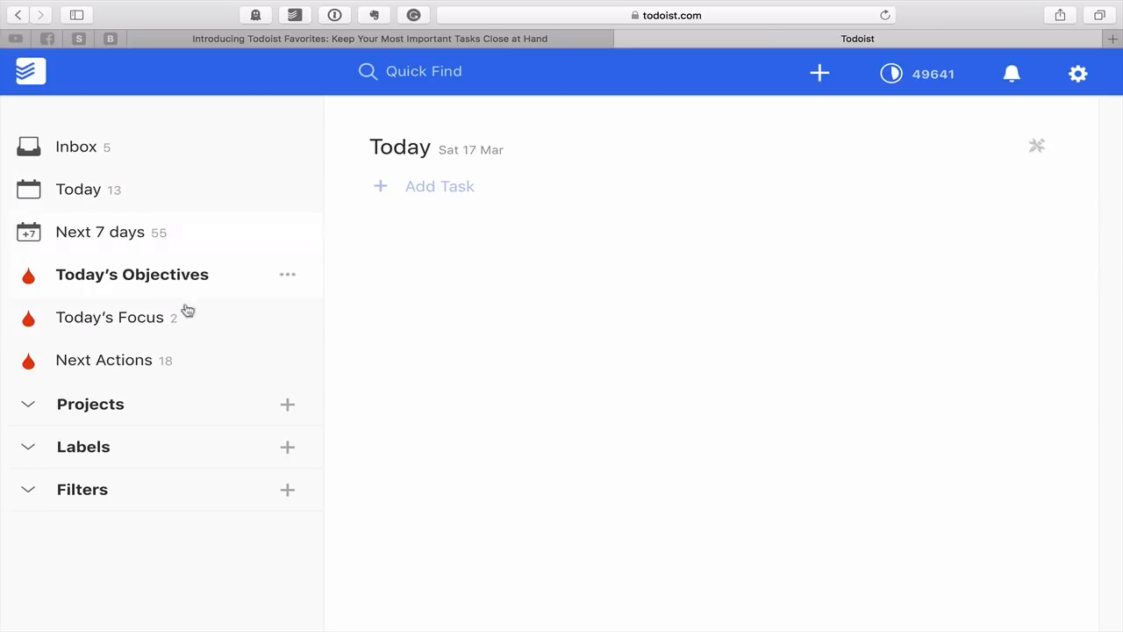
mouse_move(109, 148)
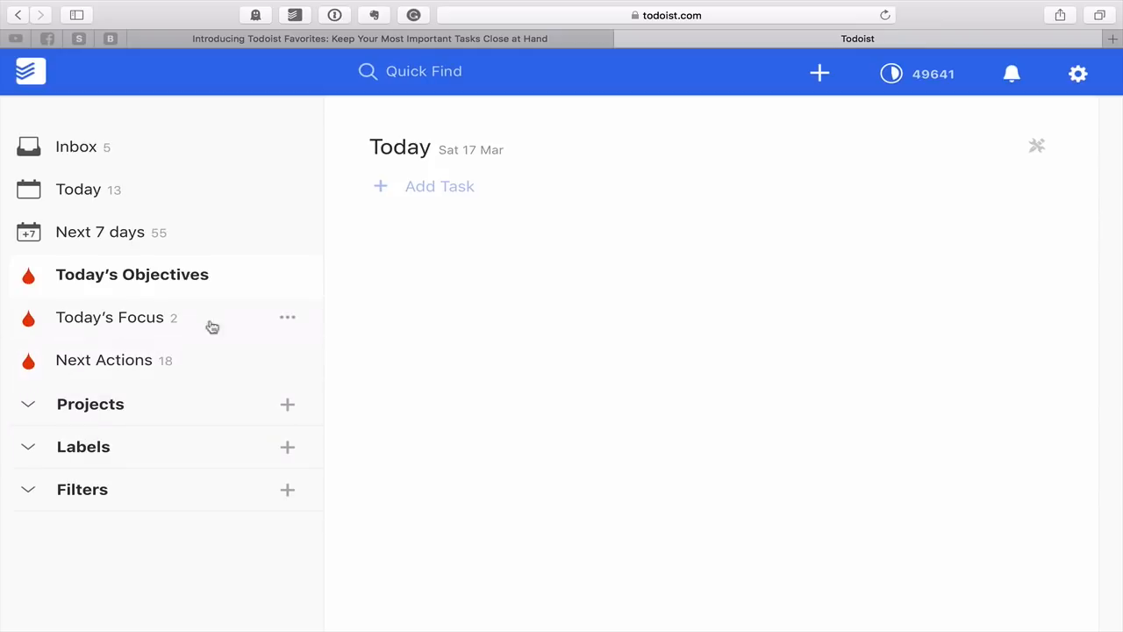
mouse_move(70, 393)
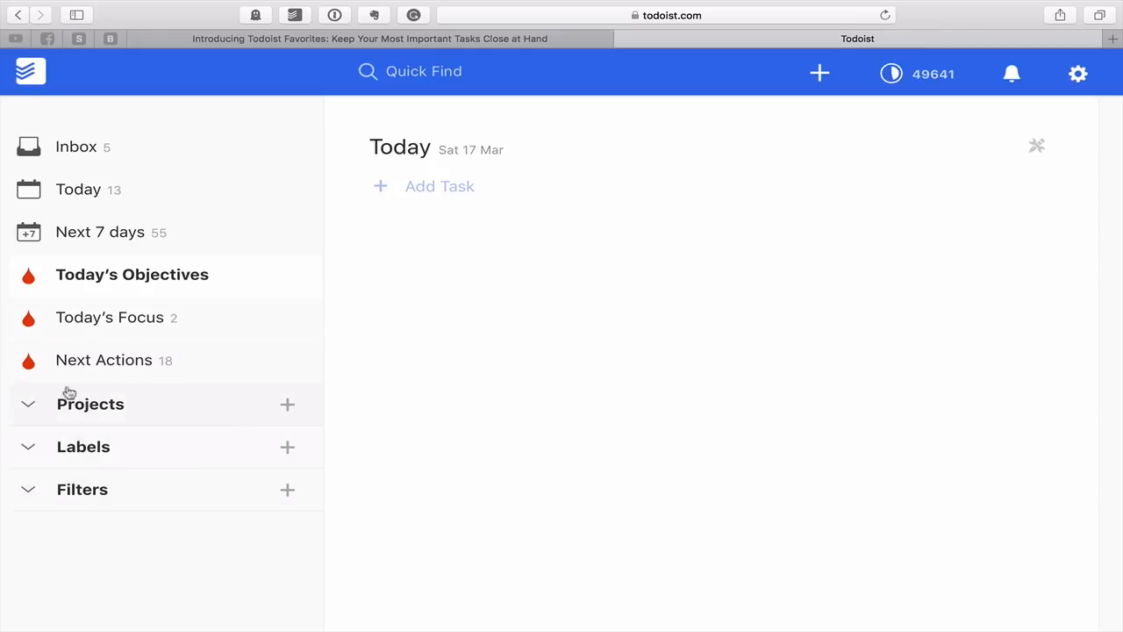
mouse_move(154, 389)
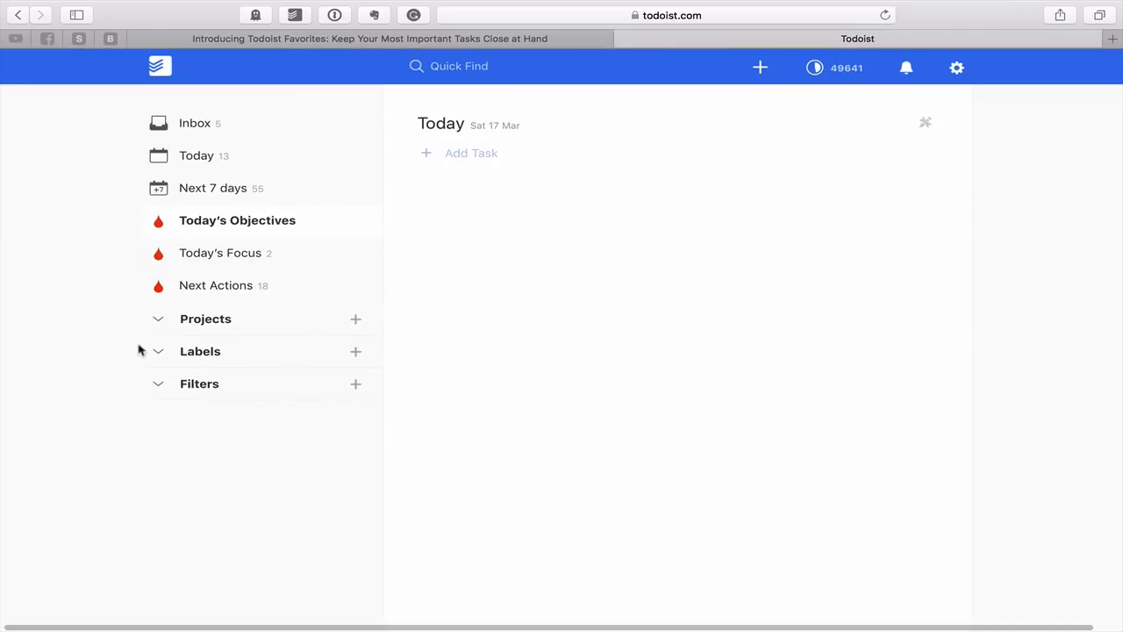
left_click(205, 320)
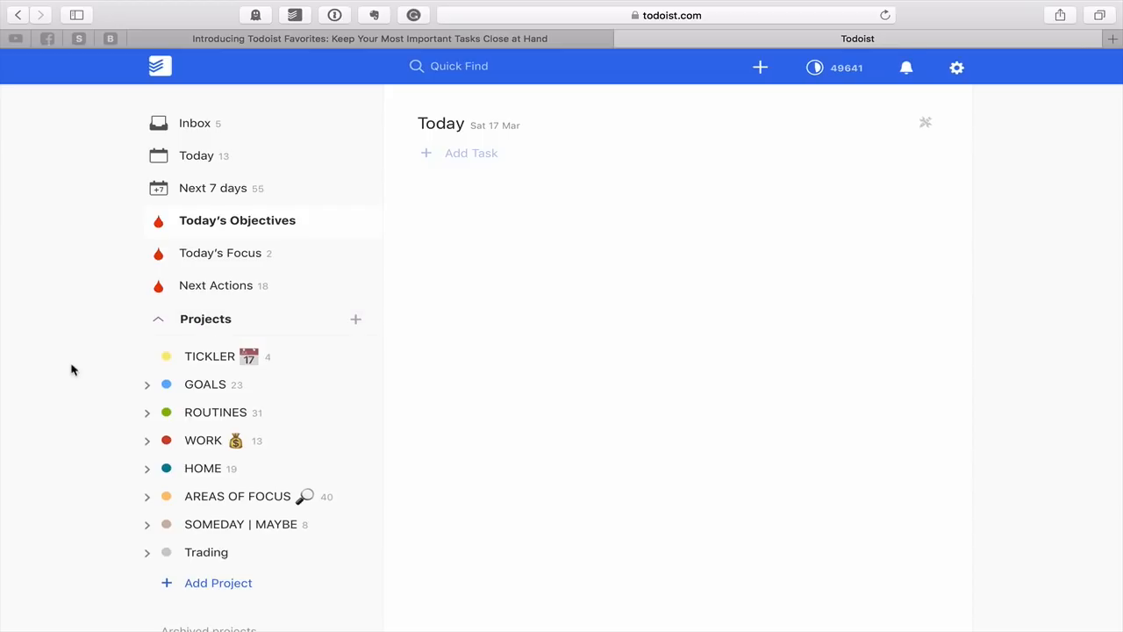
scroll("down", 3)
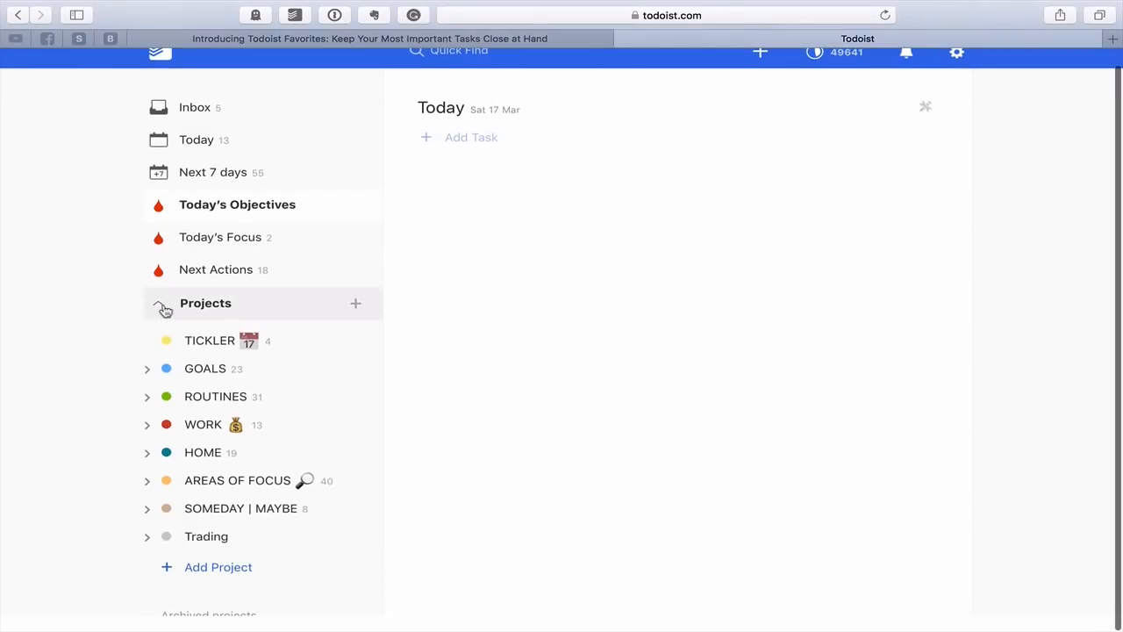
left_click(158, 302)
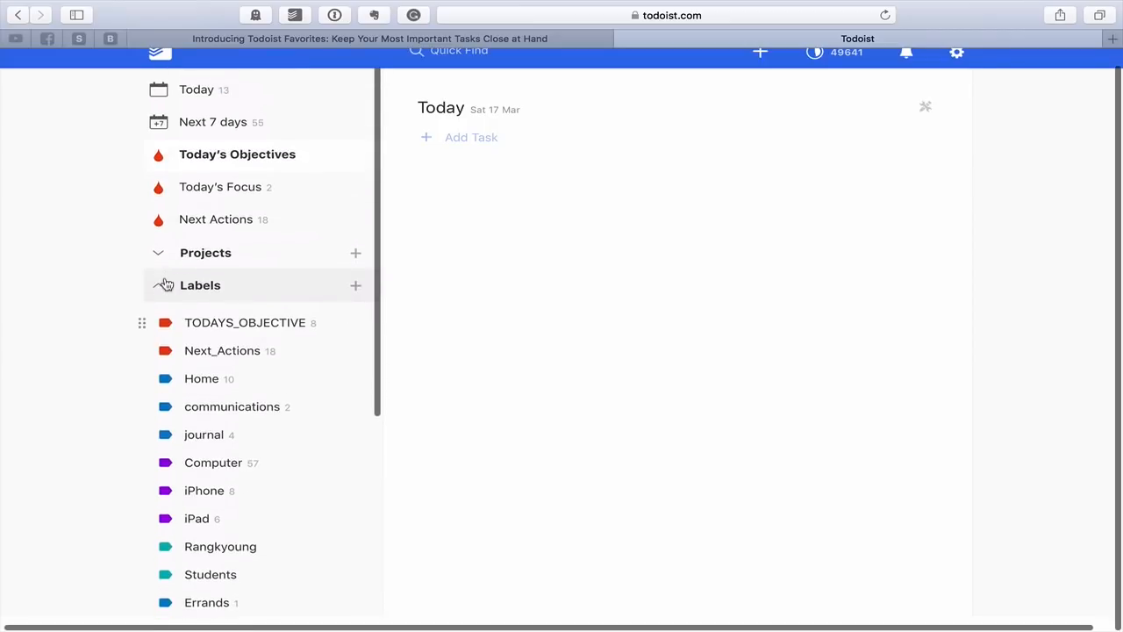
left_click(200, 368)
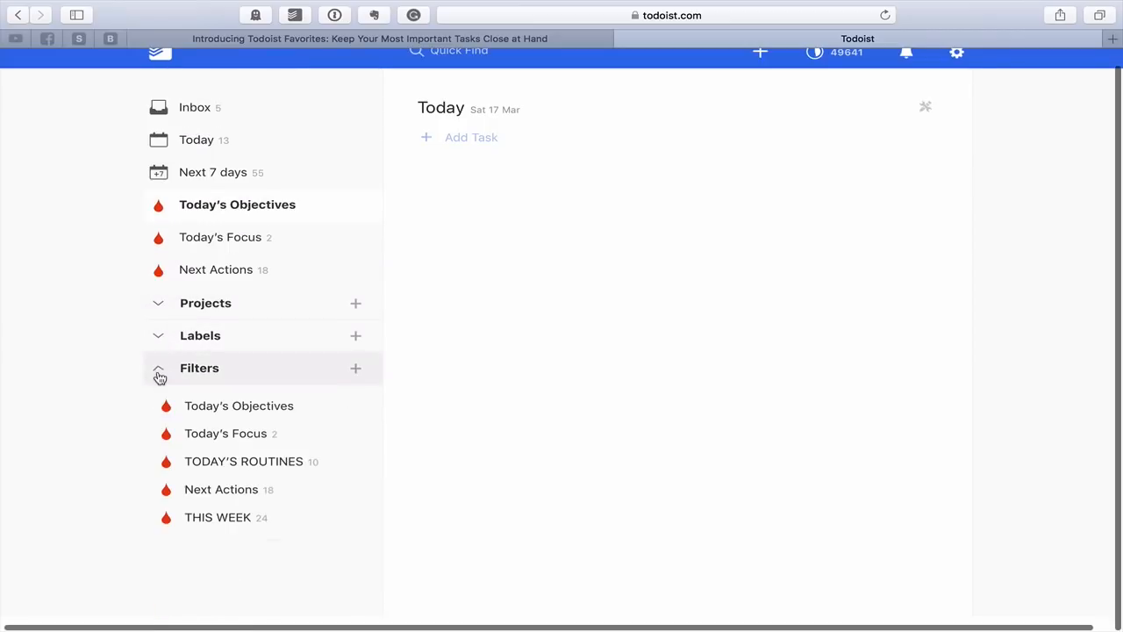
left_click(201, 368)
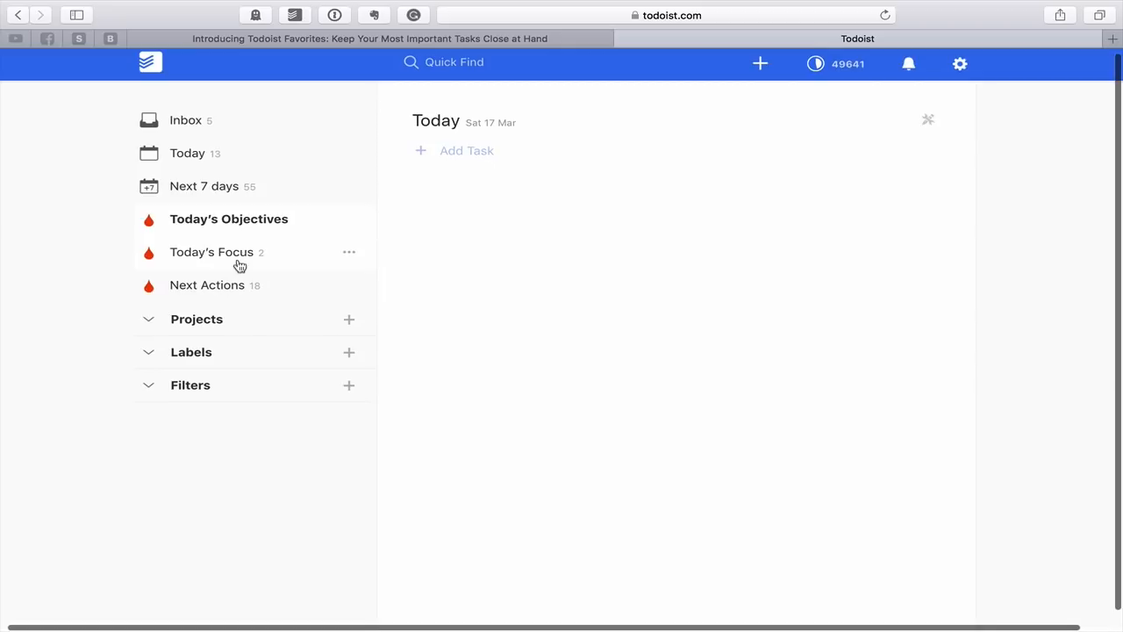
scroll("down", 3)
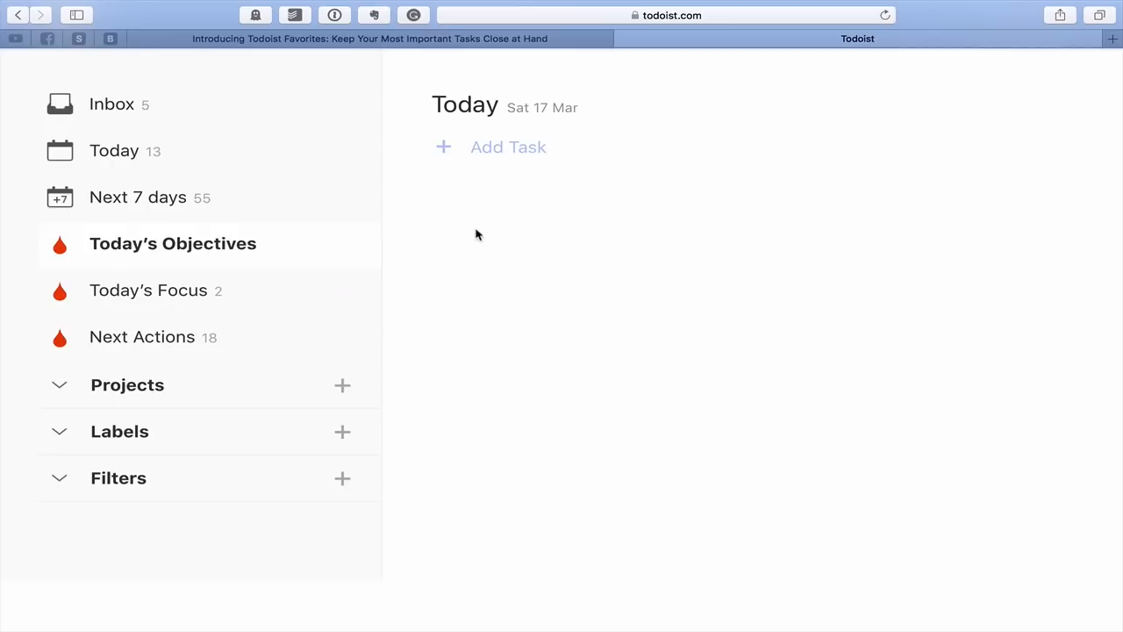
mouse_move(194, 123)
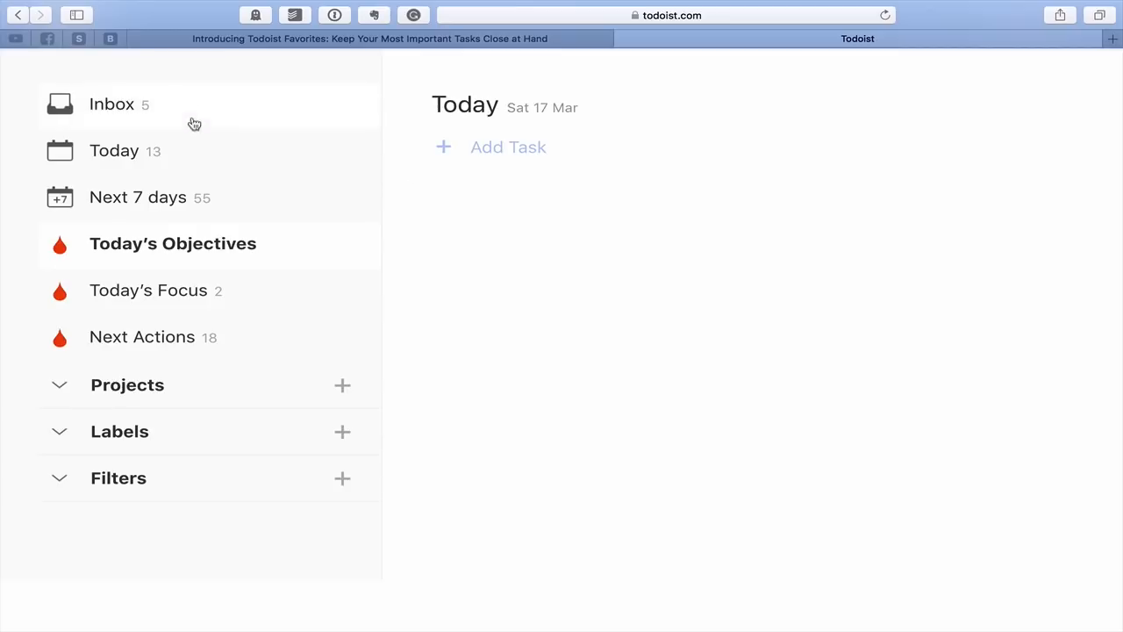
mouse_move(158, 221)
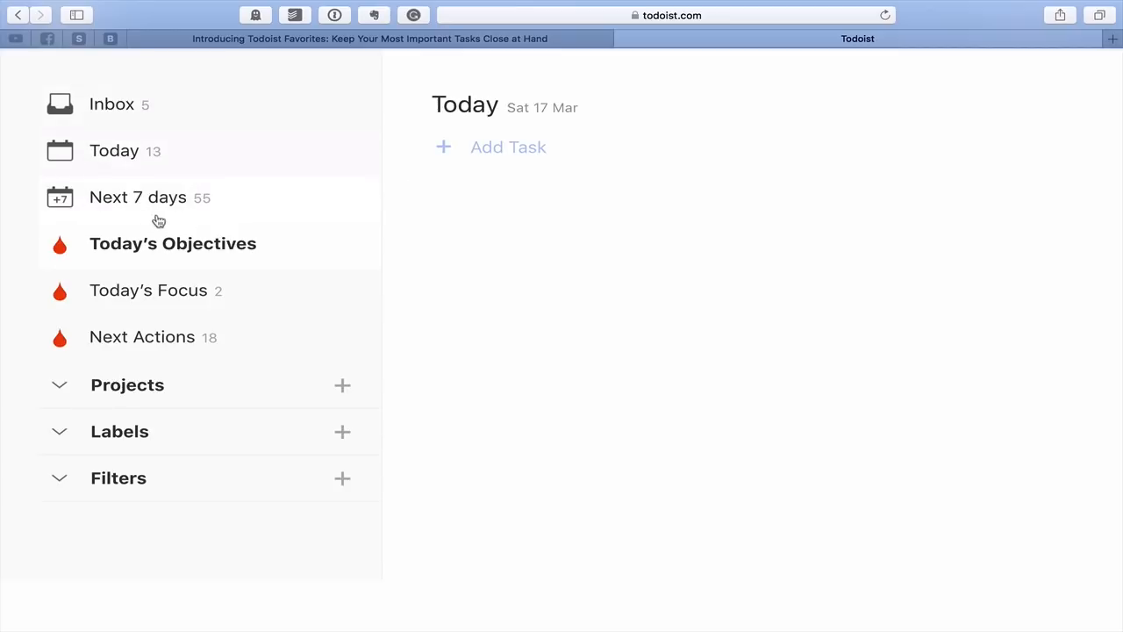
mouse_move(102, 328)
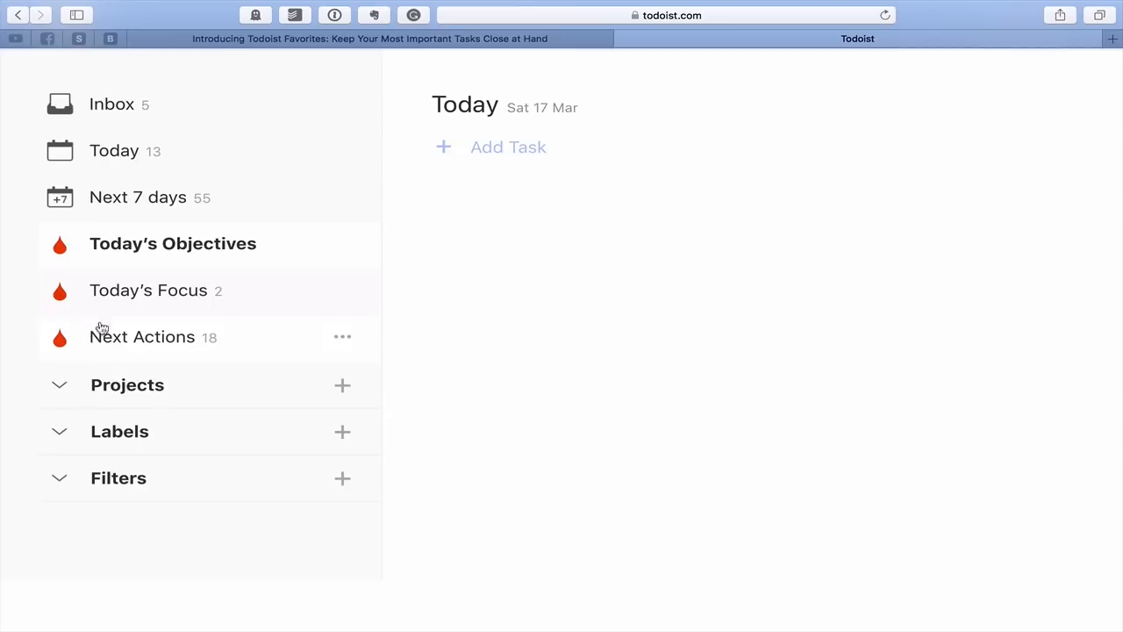
mouse_move(42, 249)
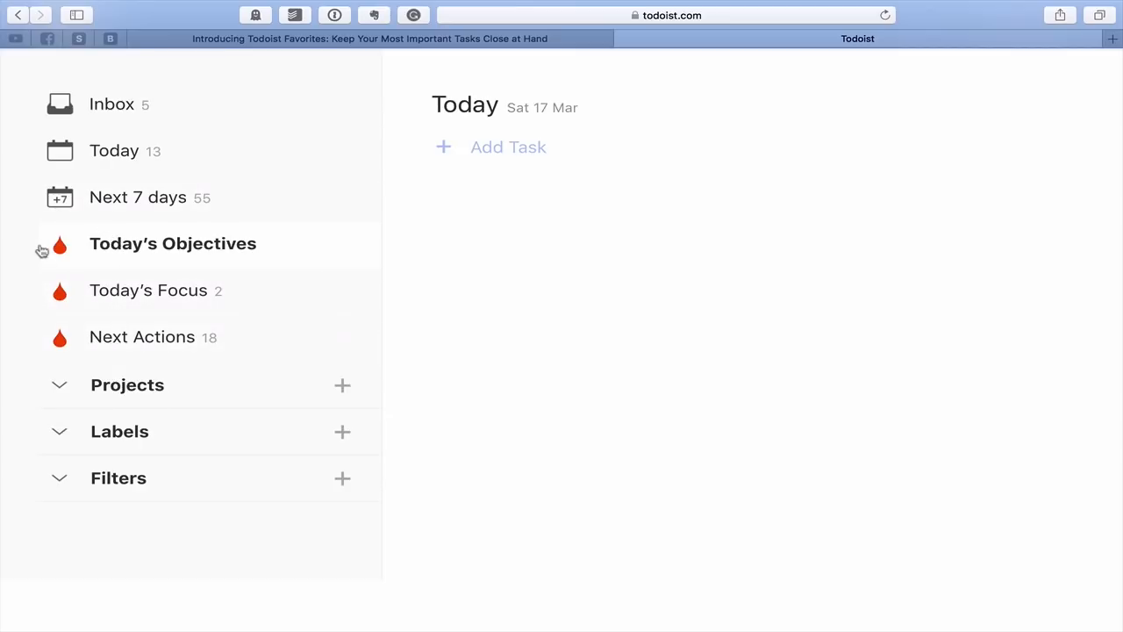
mouse_move(131, 291)
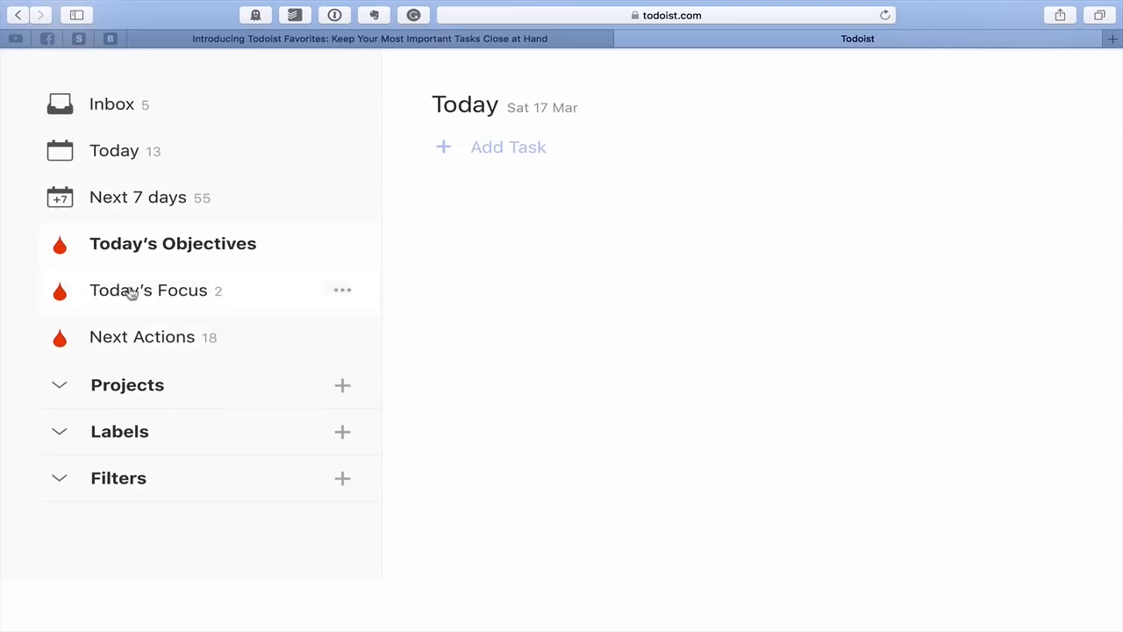
mouse_move(155, 337)
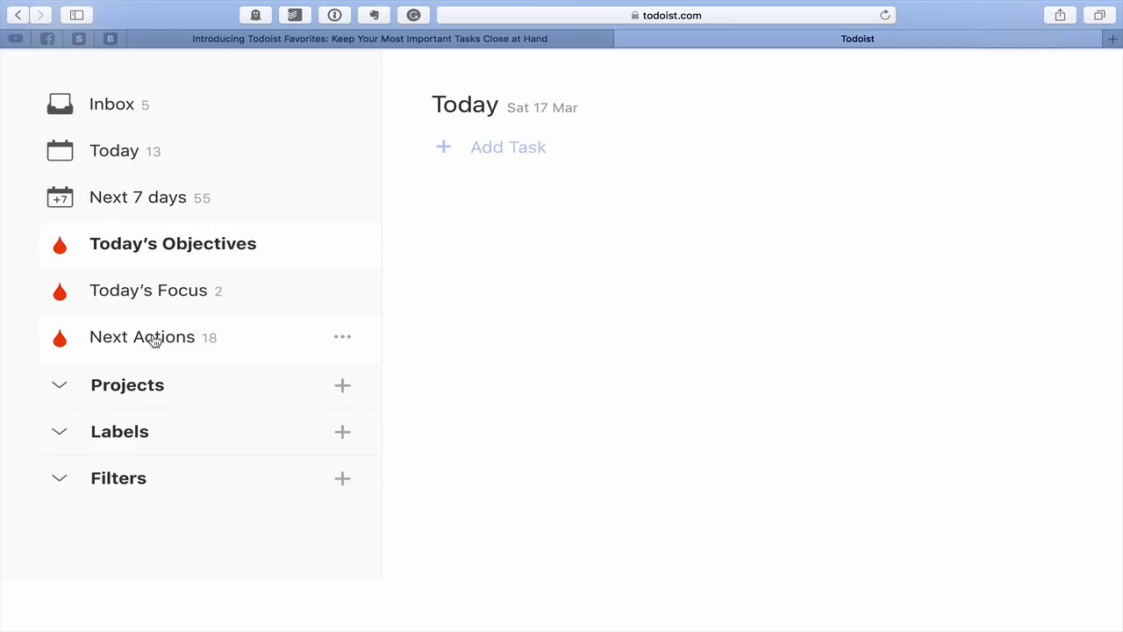
mouse_move(176, 340)
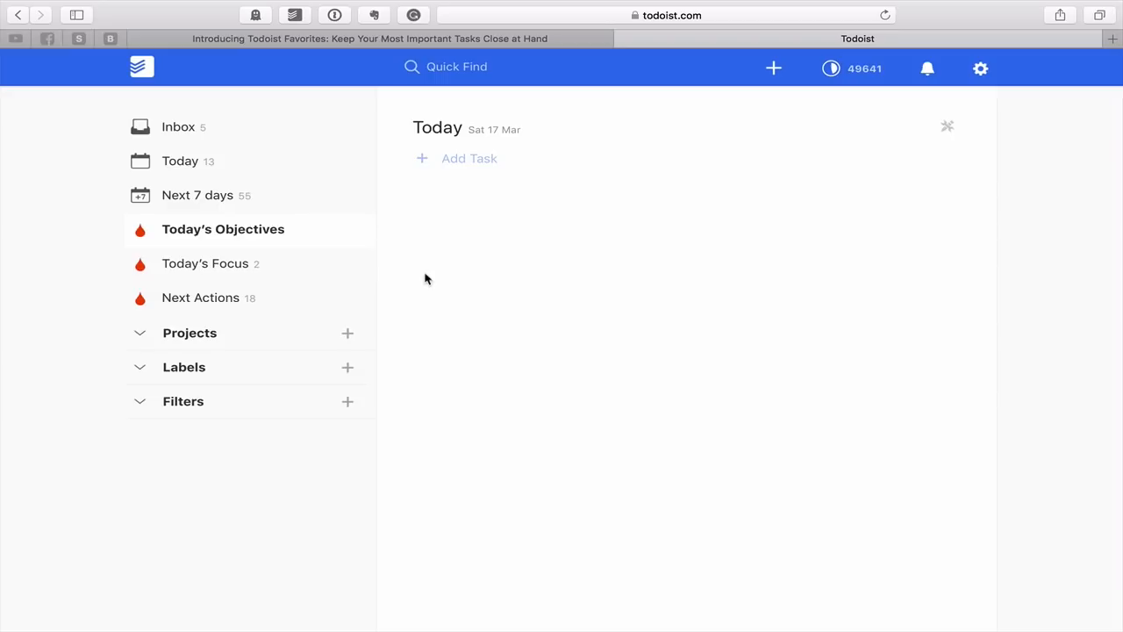
mouse_move(327, 274)
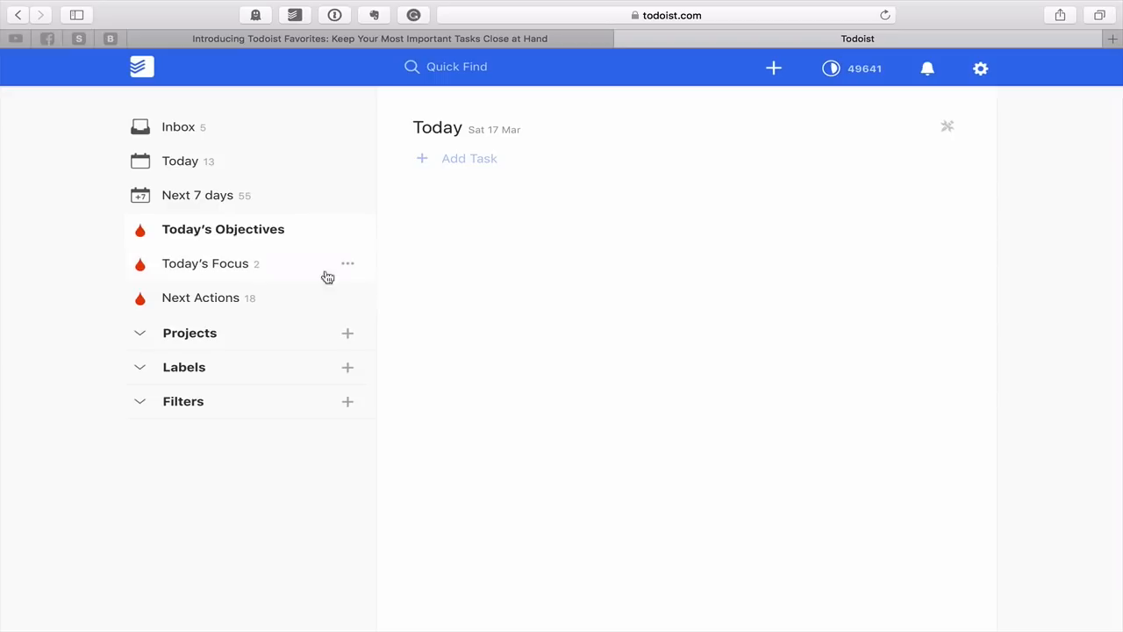
mouse_move(196, 243)
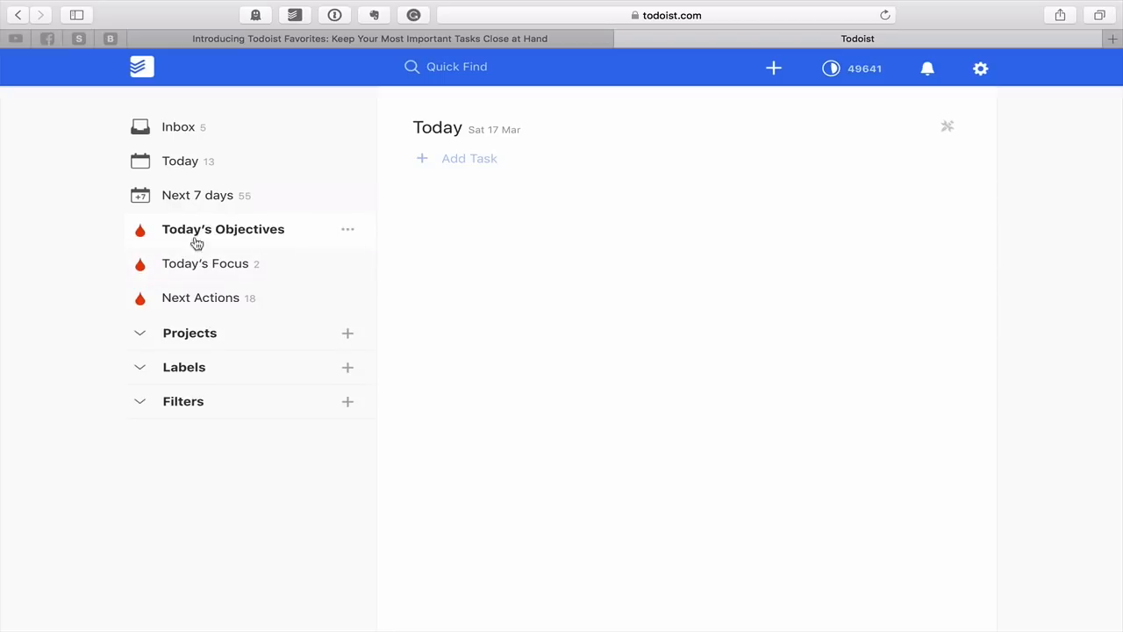
mouse_move(447, 301)
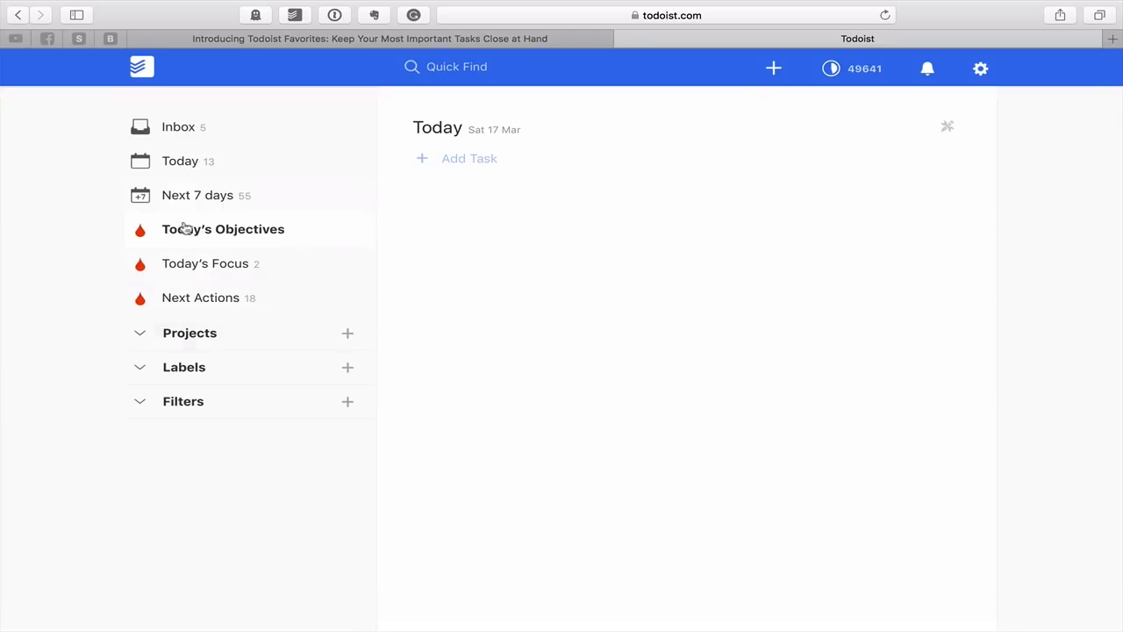
left_click(223, 228)
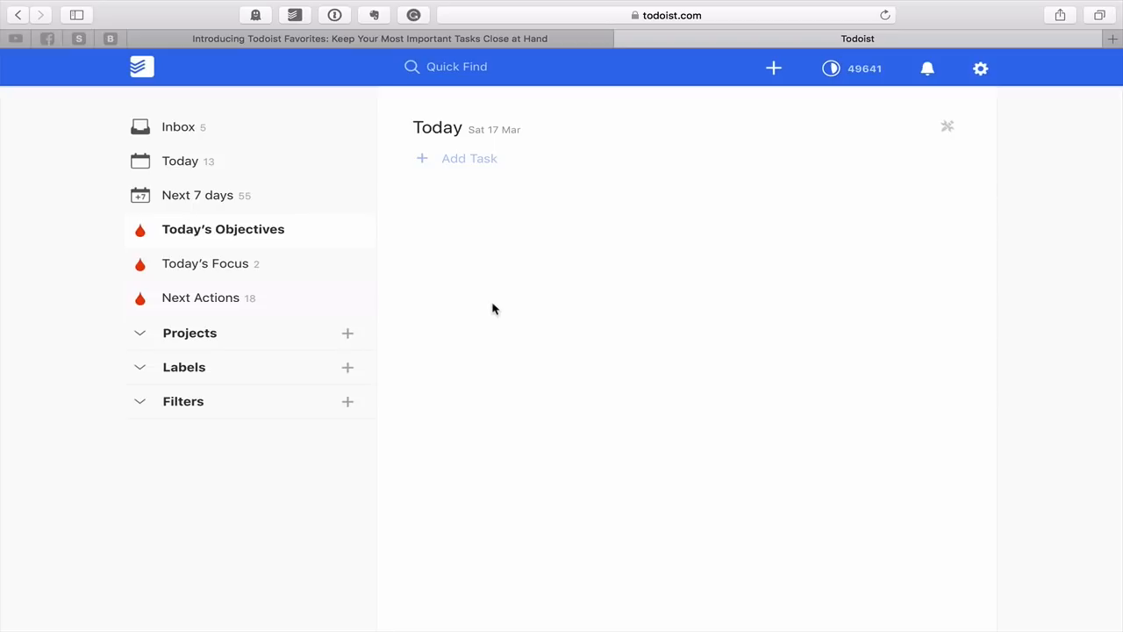
mouse_move(635, 411)
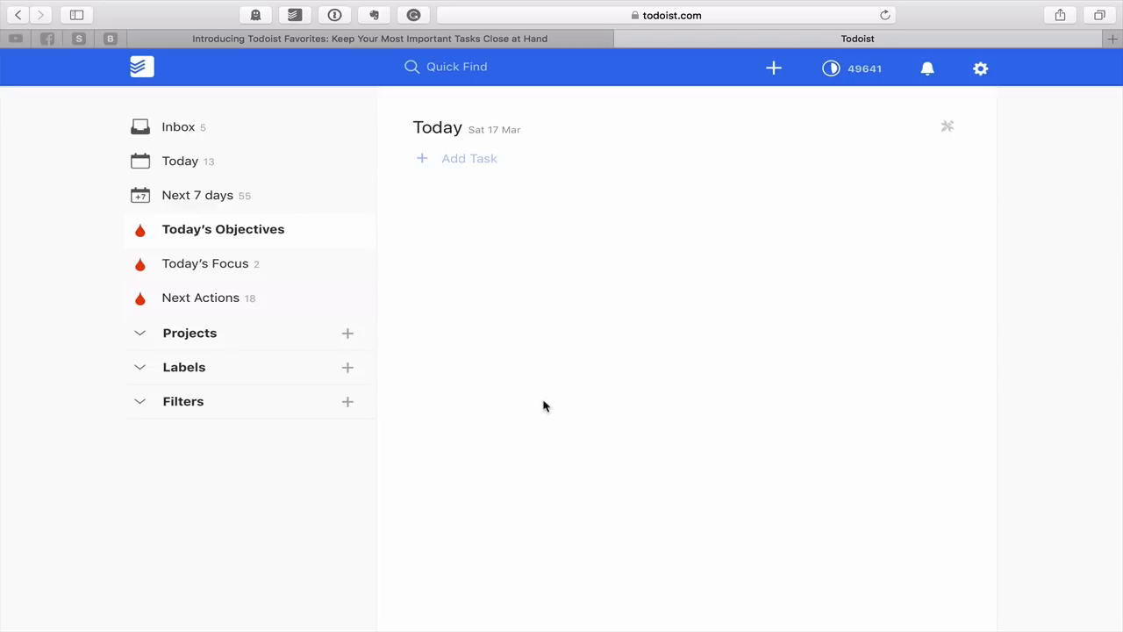
mouse_move(416, 224)
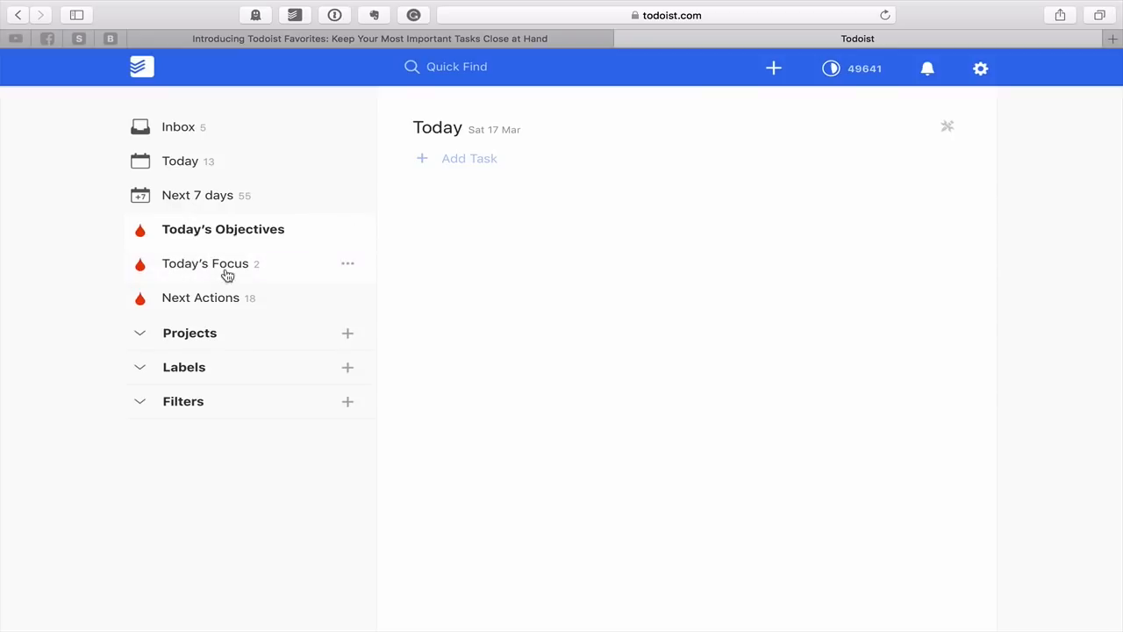
left_click(207, 263)
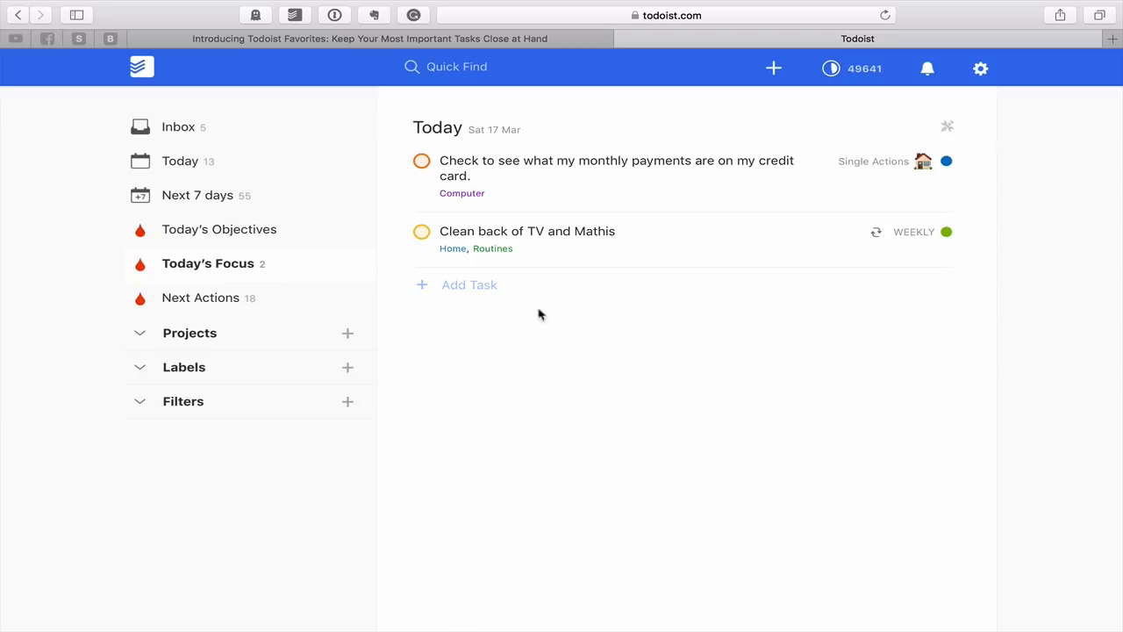
left_click(201, 298)
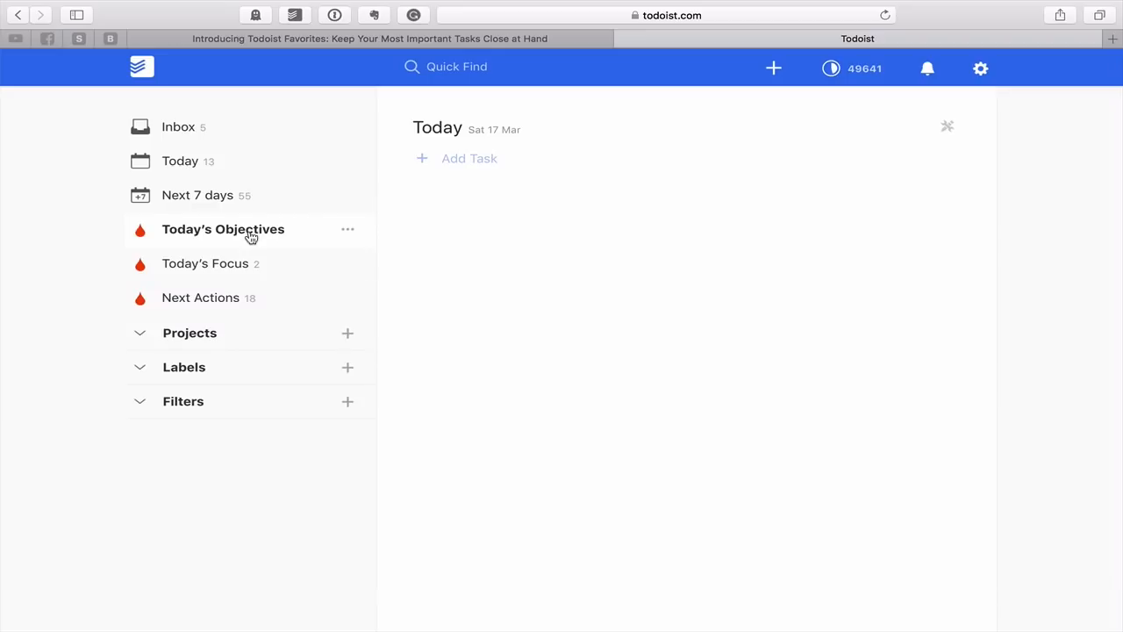
mouse_move(242, 255)
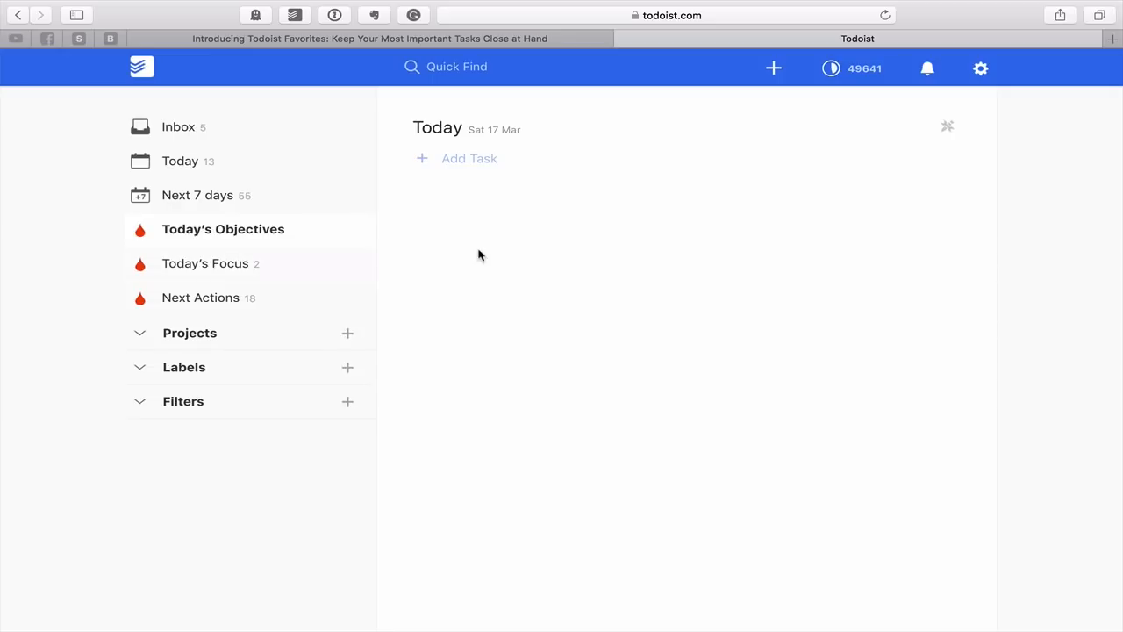
mouse_move(467, 256)
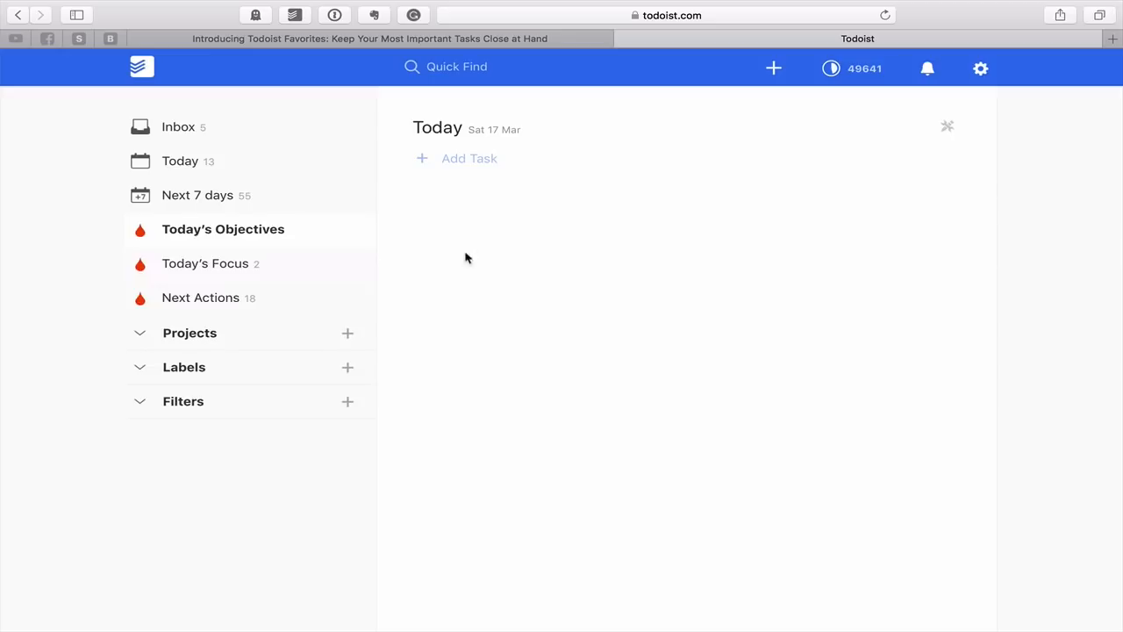
Expand Projects, reposition TICKLER in the list and bring up its options menu
left_click(190, 333)
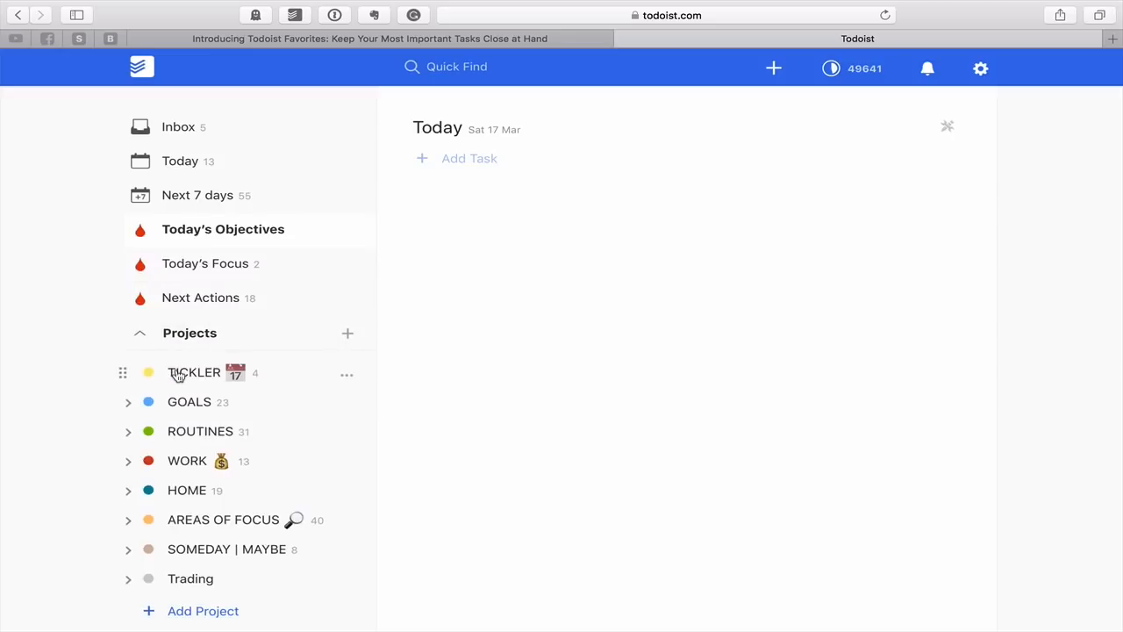
left_click_drag(194, 372, 208, 273)
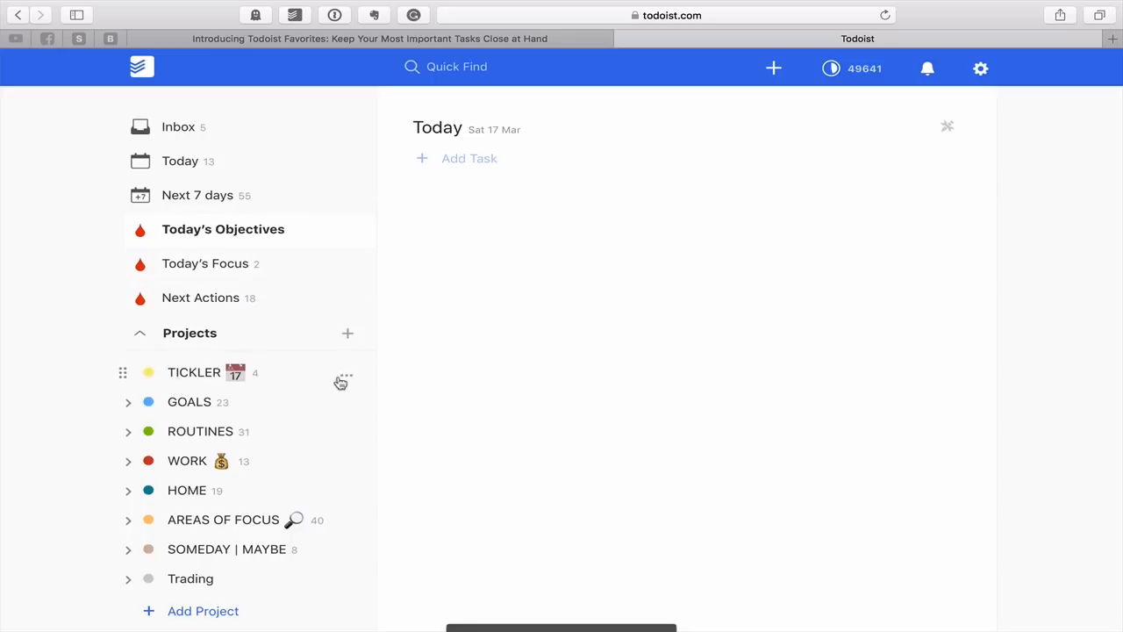
left_click(348, 372)
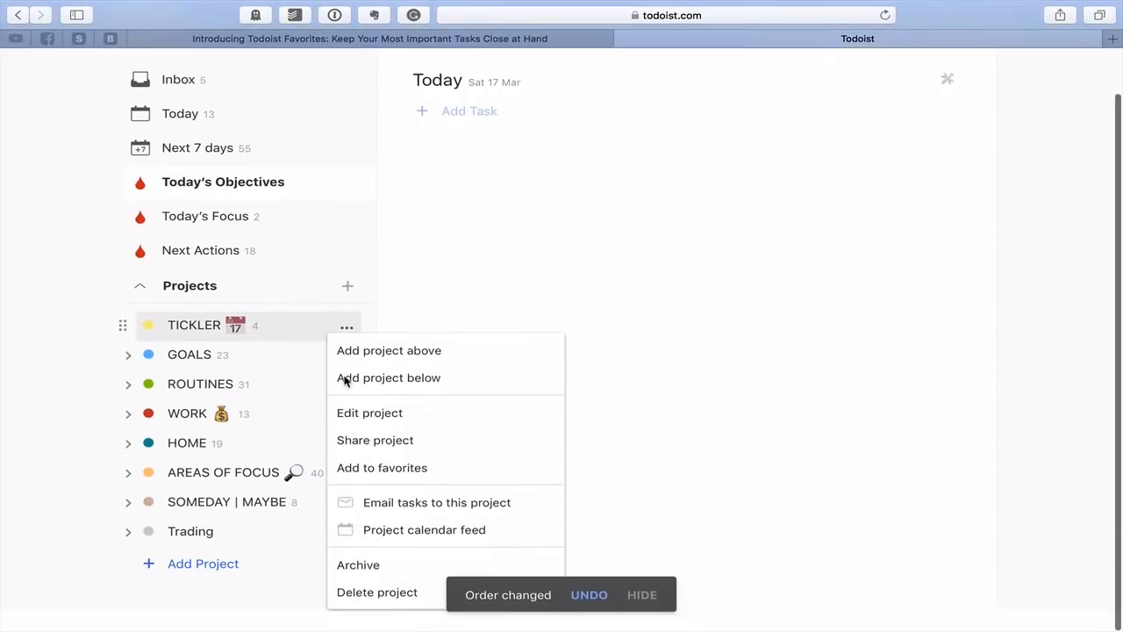
mouse_move(382, 467)
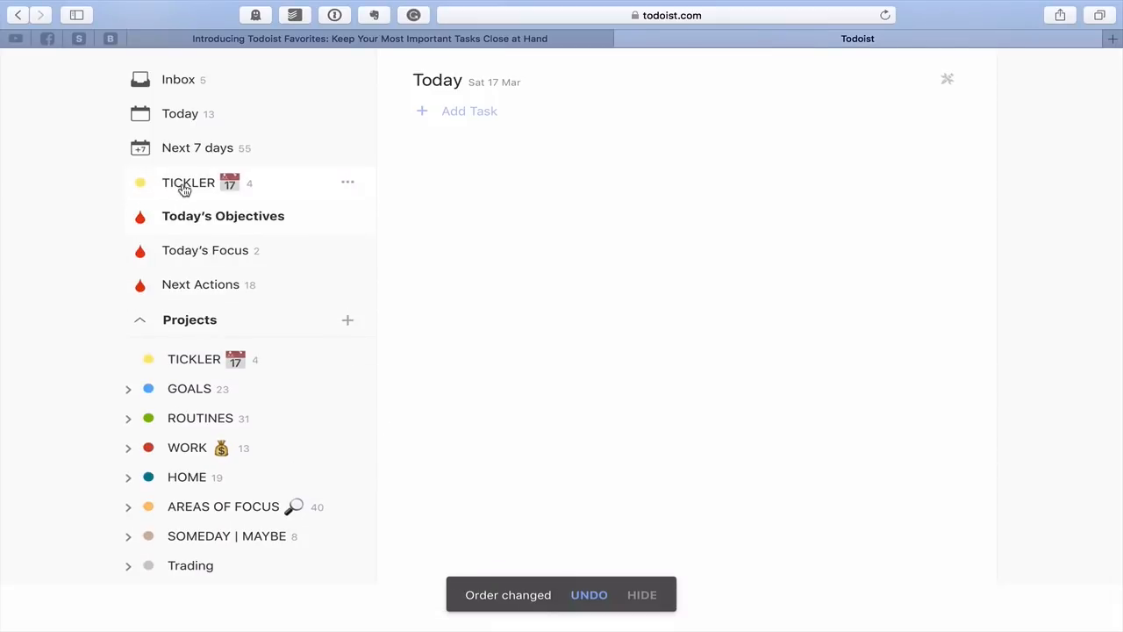
mouse_move(450, 228)
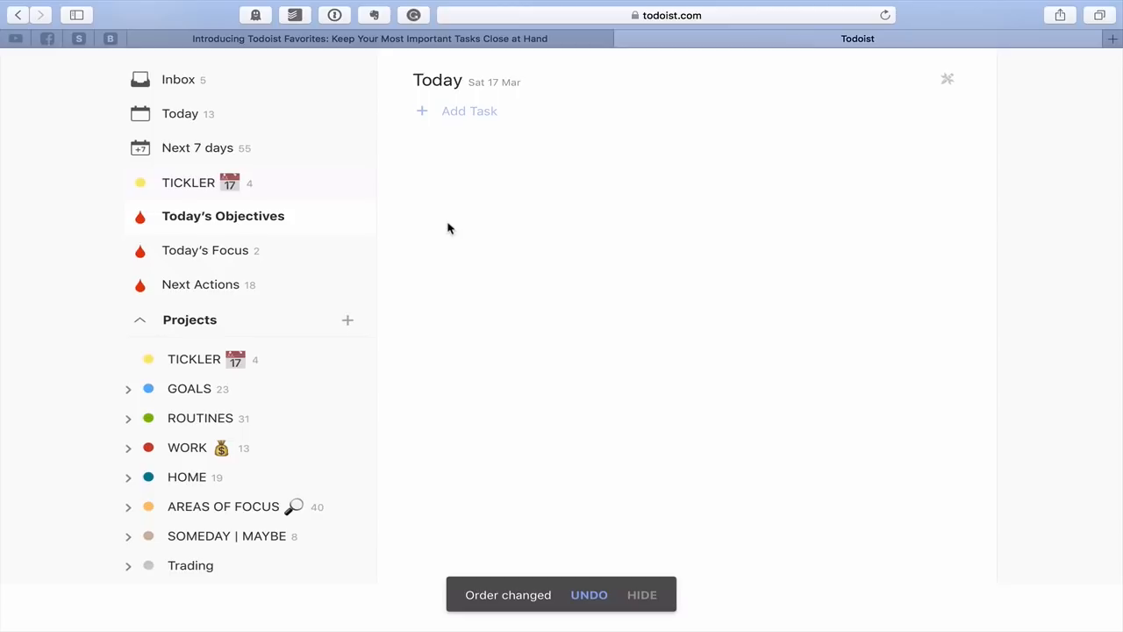
mouse_move(350, 184)
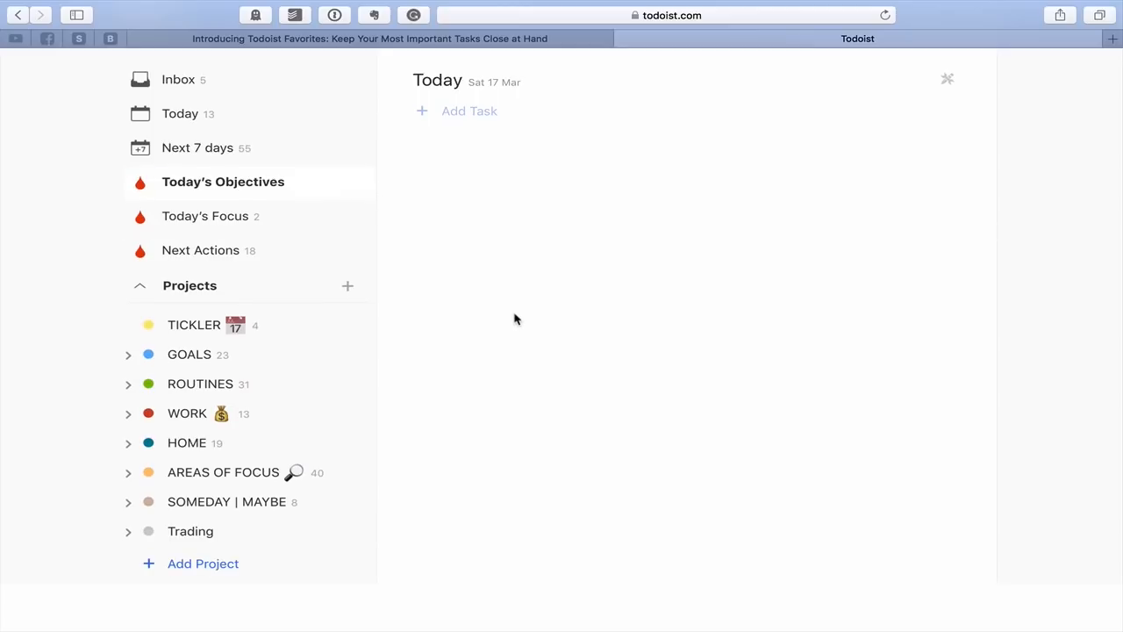
mouse_move(208, 442)
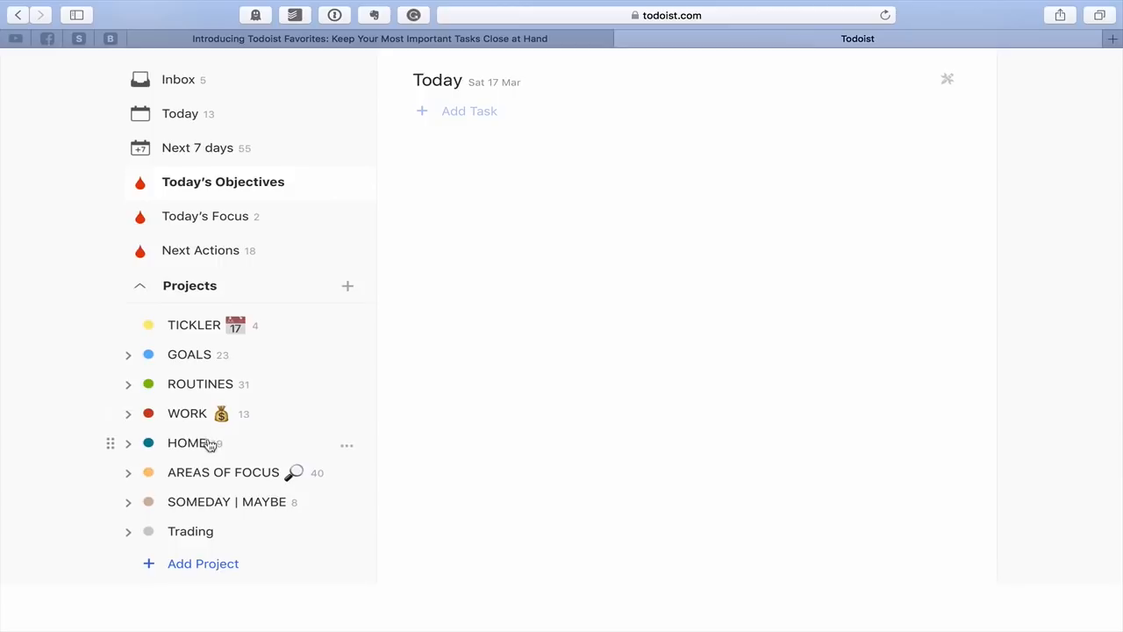
Show the GOALS project, then fold away its sub-projects in the project list
left_click(189, 355)
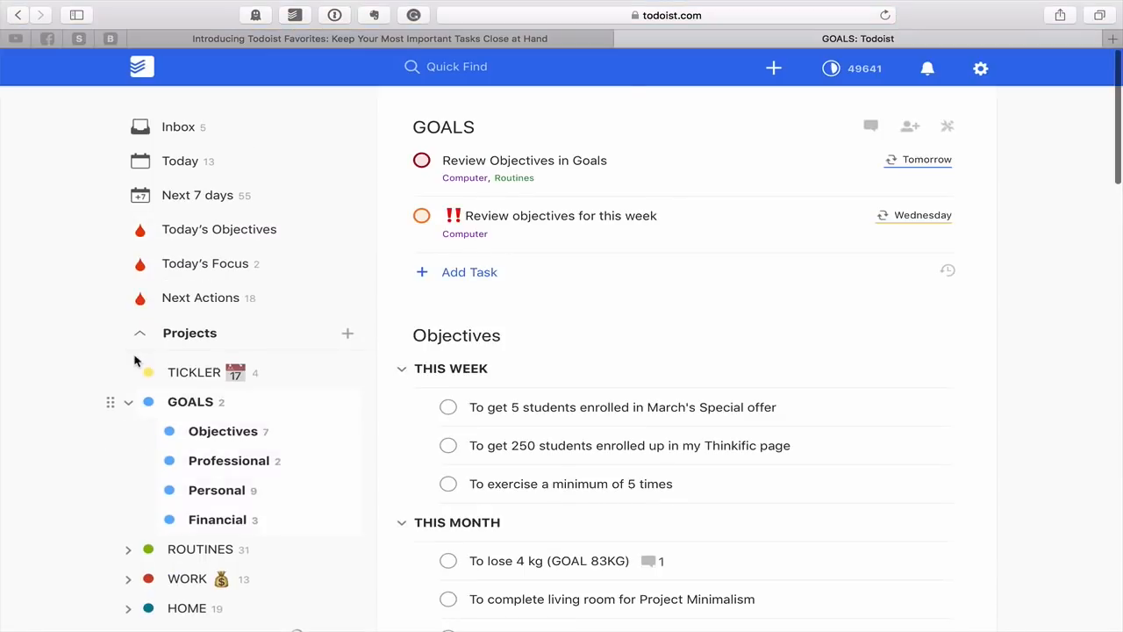
scroll("down", 3)
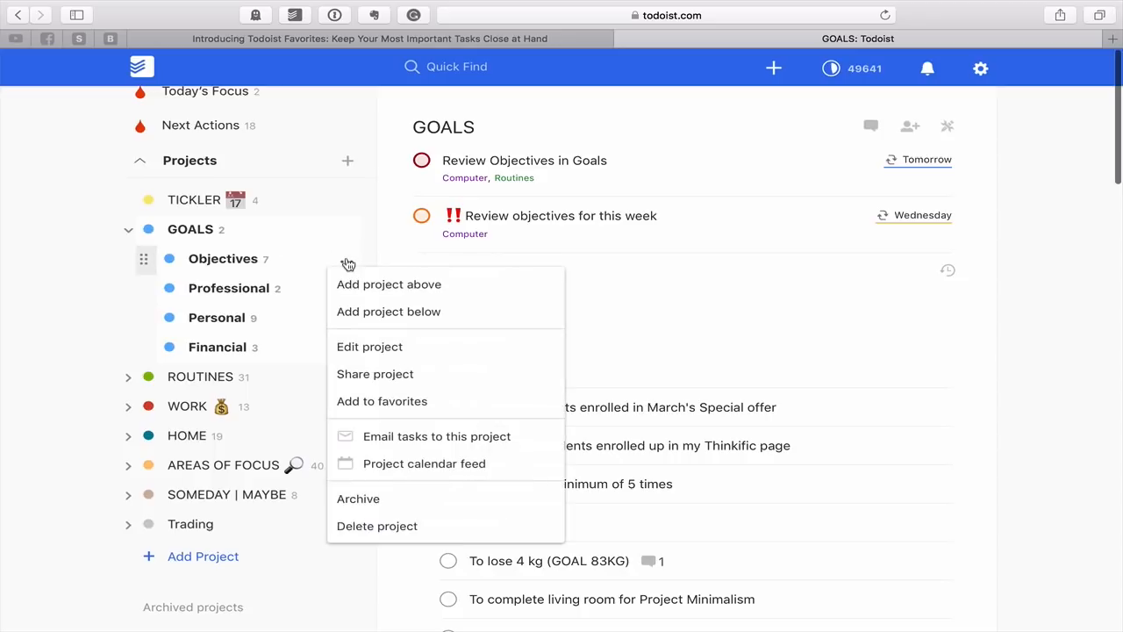
mouse_move(383, 400)
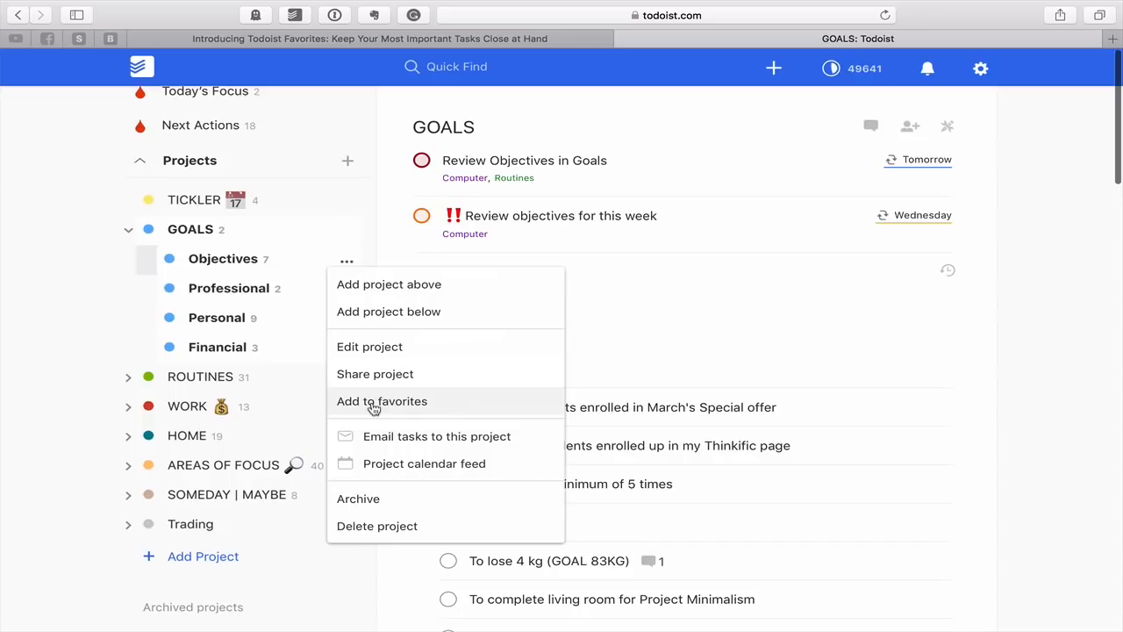
mouse_move(161, 276)
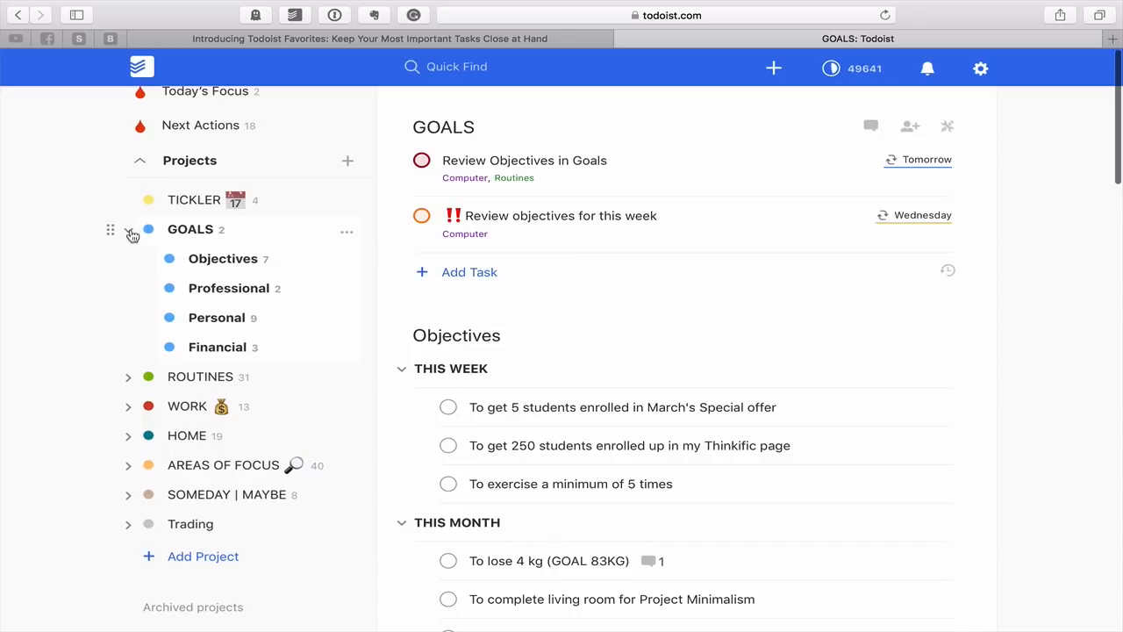
left_click(128, 228)
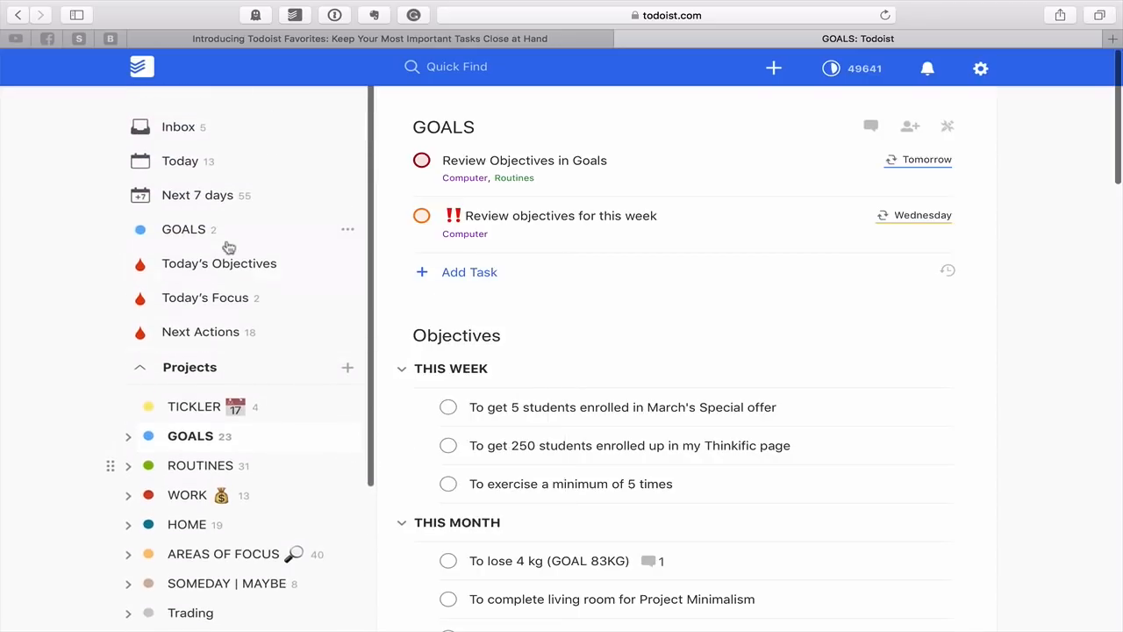
left_click(183, 228)
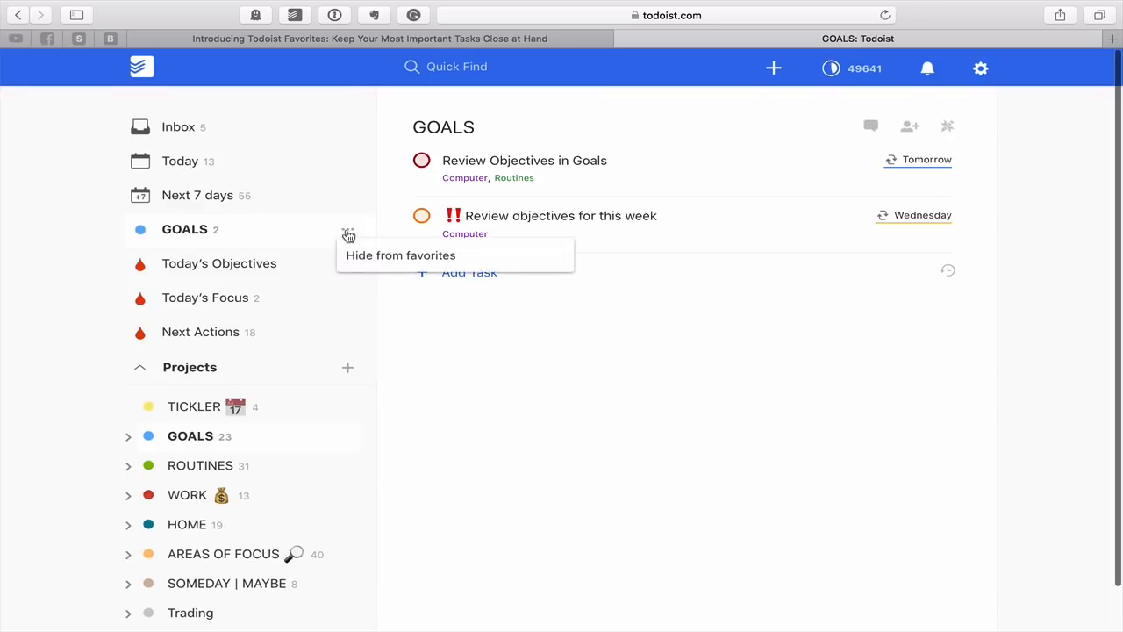
scroll("down", 3)
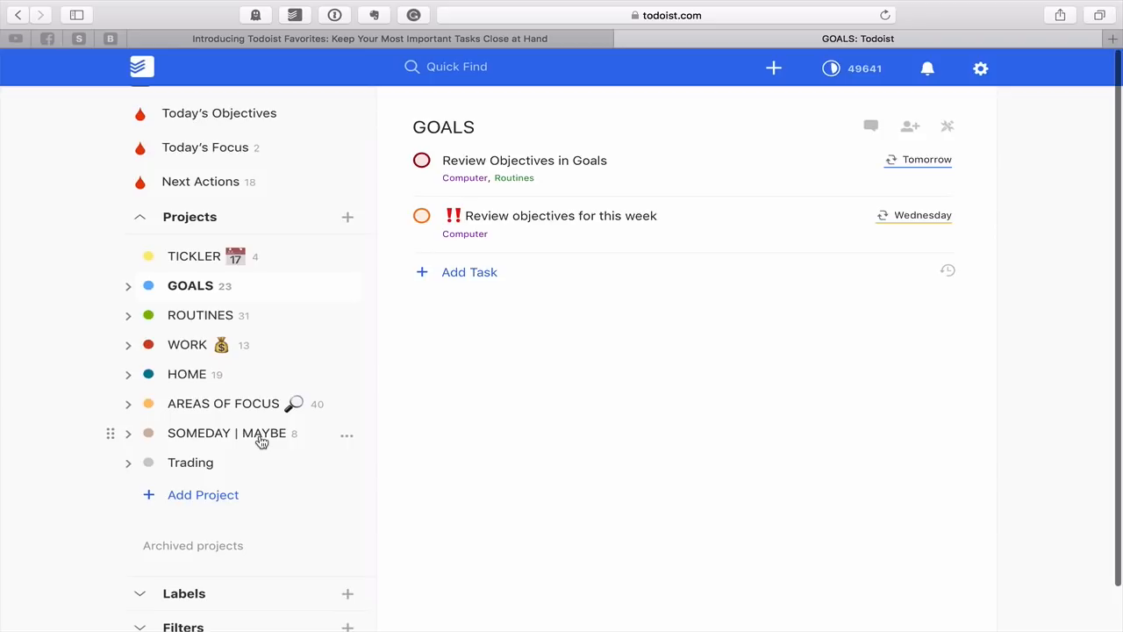
Scroll down the GOALS project view showing its two review tasks
scroll("down", 3)
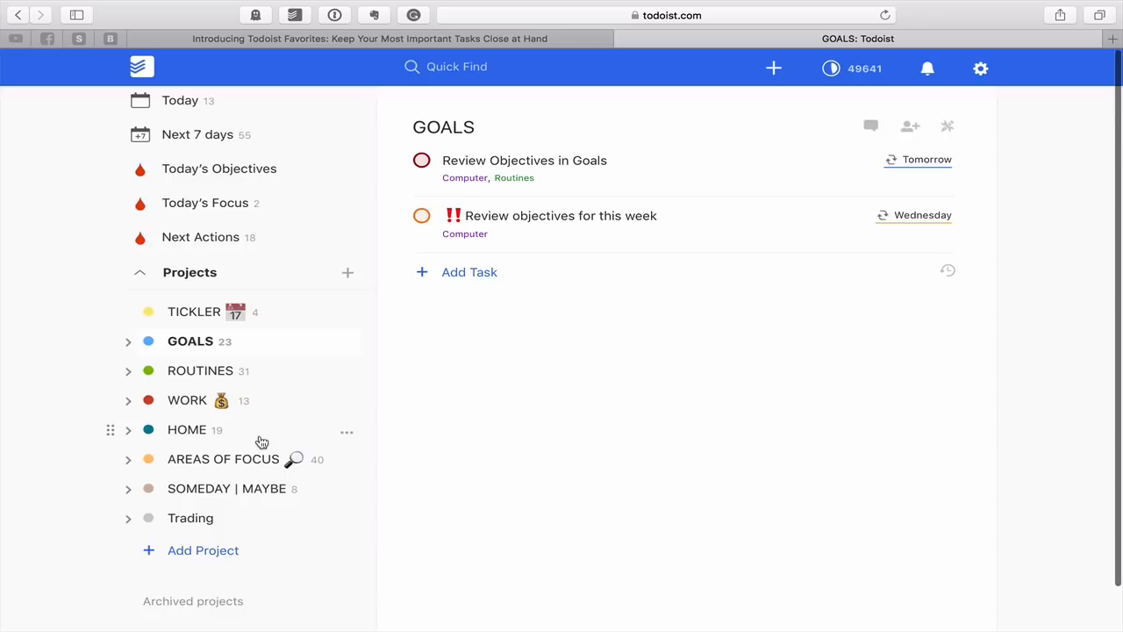
mouse_move(330, 382)
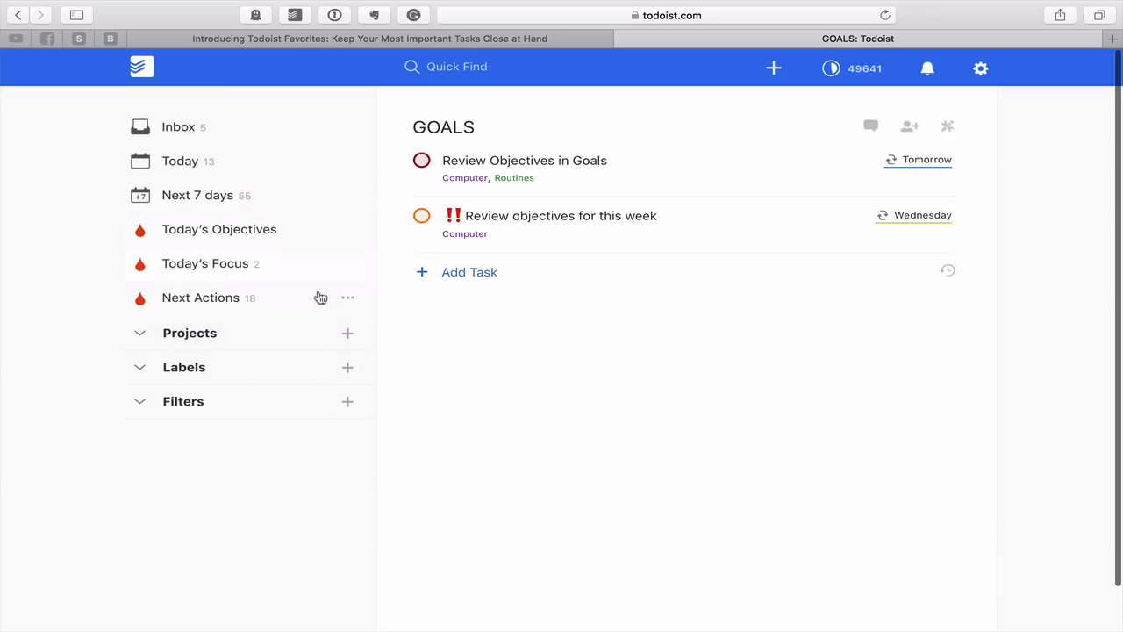
mouse_move(418, 372)
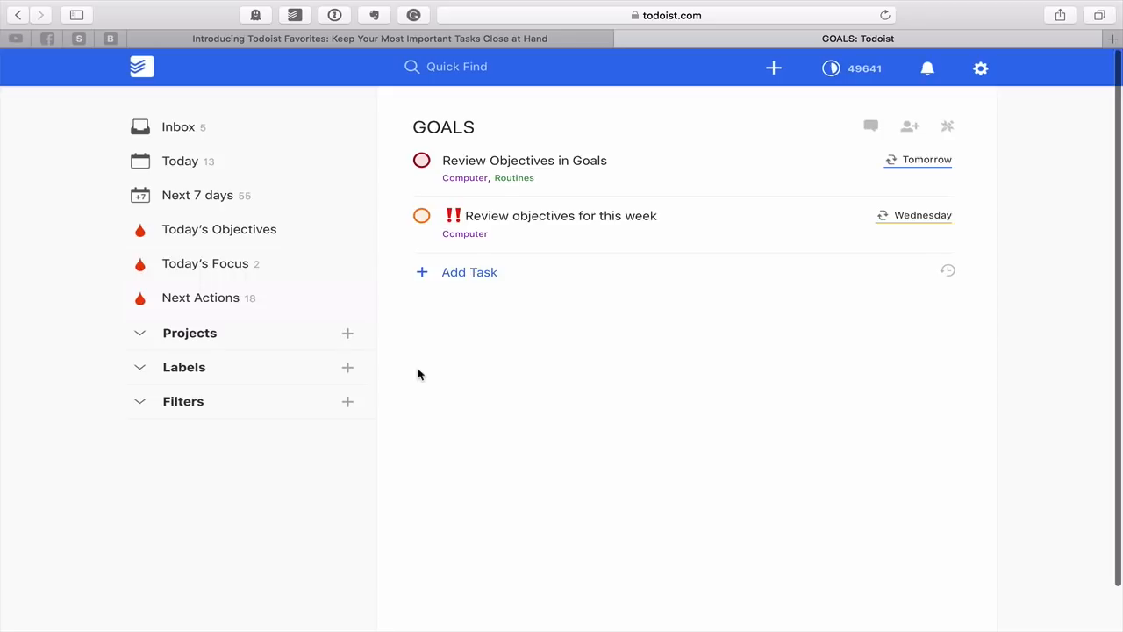
left_click(182, 367)
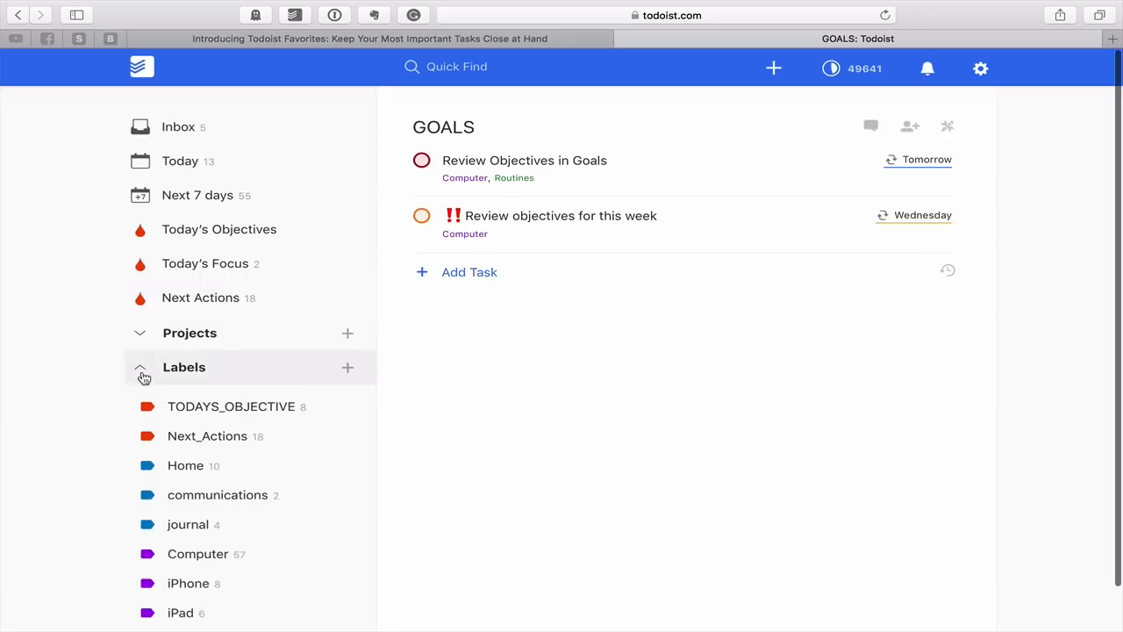
scroll("down", 3)
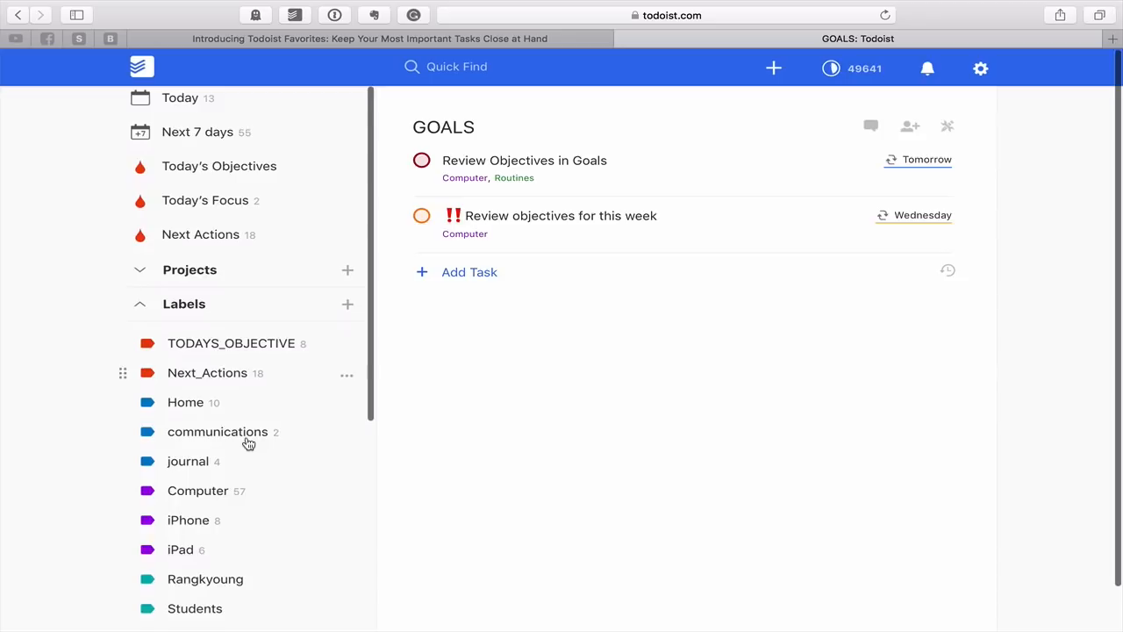
scroll("down", 3)
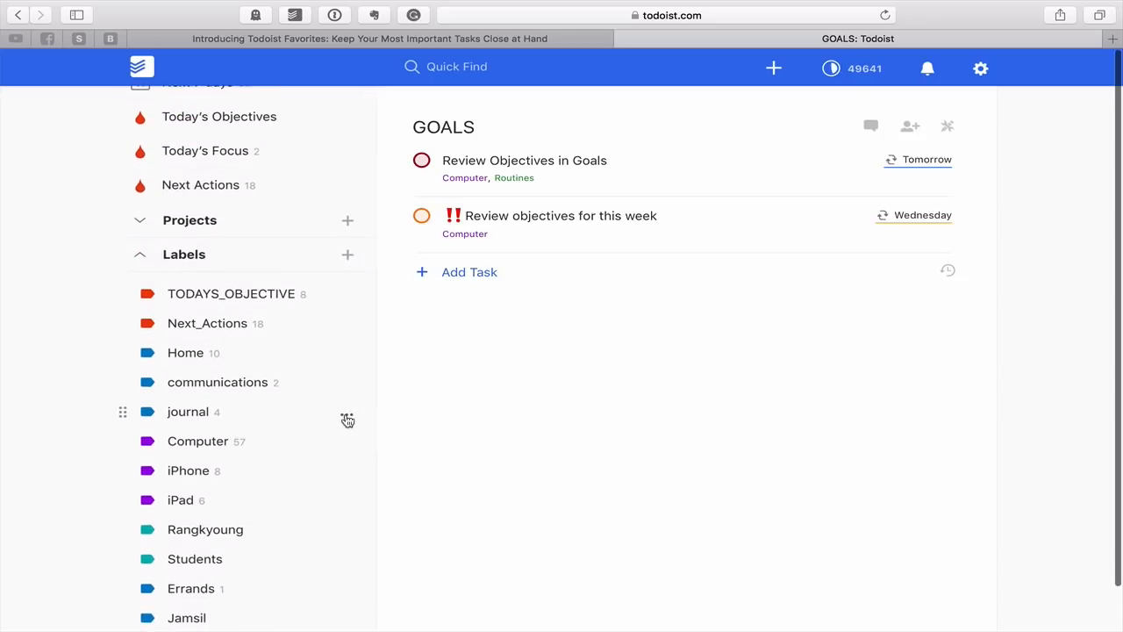
left_click(347, 411)
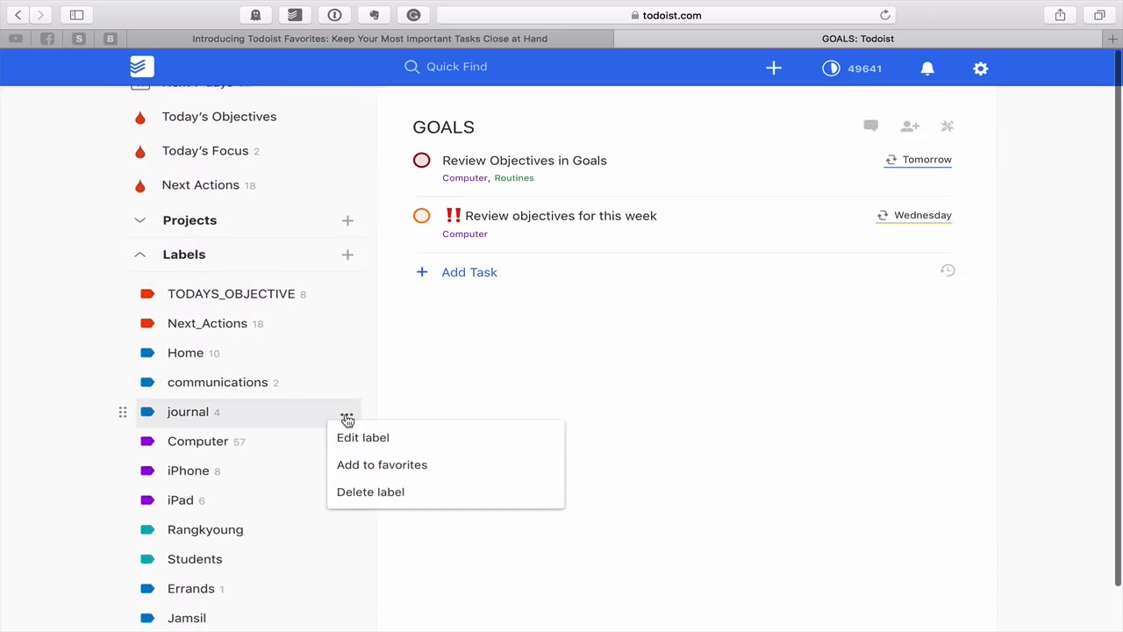
mouse_move(383, 464)
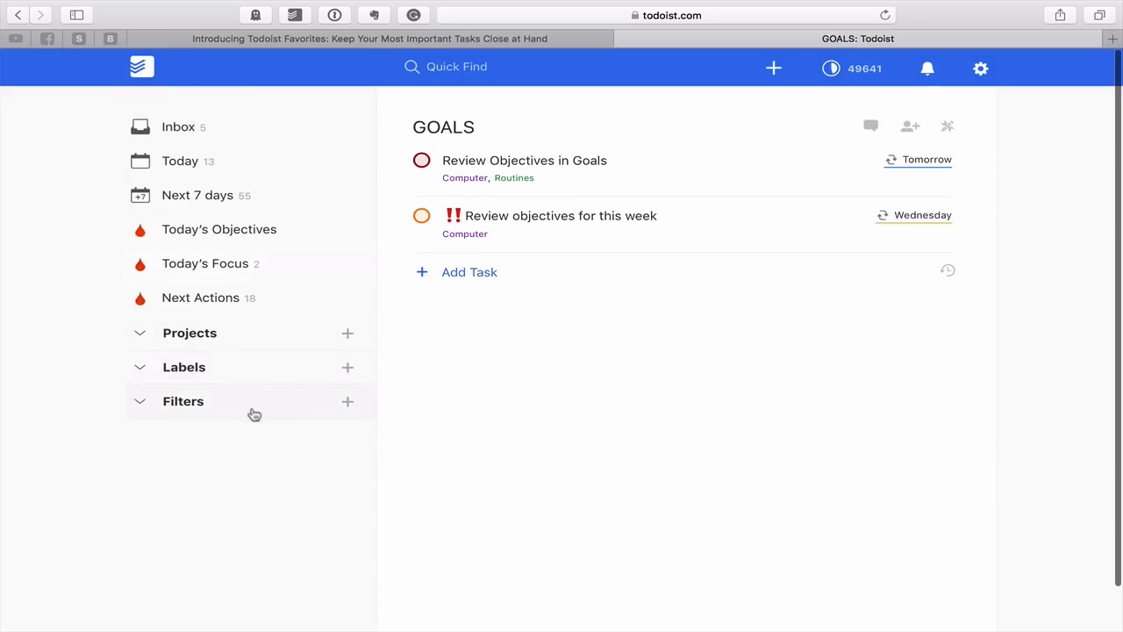
left_click(182, 400)
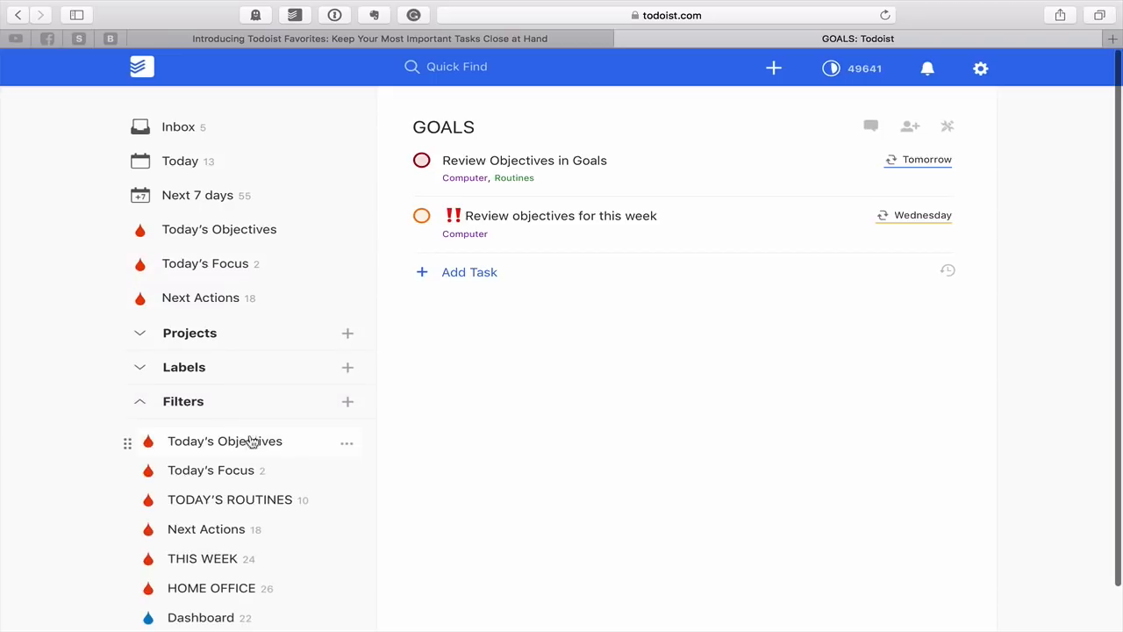
mouse_move(237, 499)
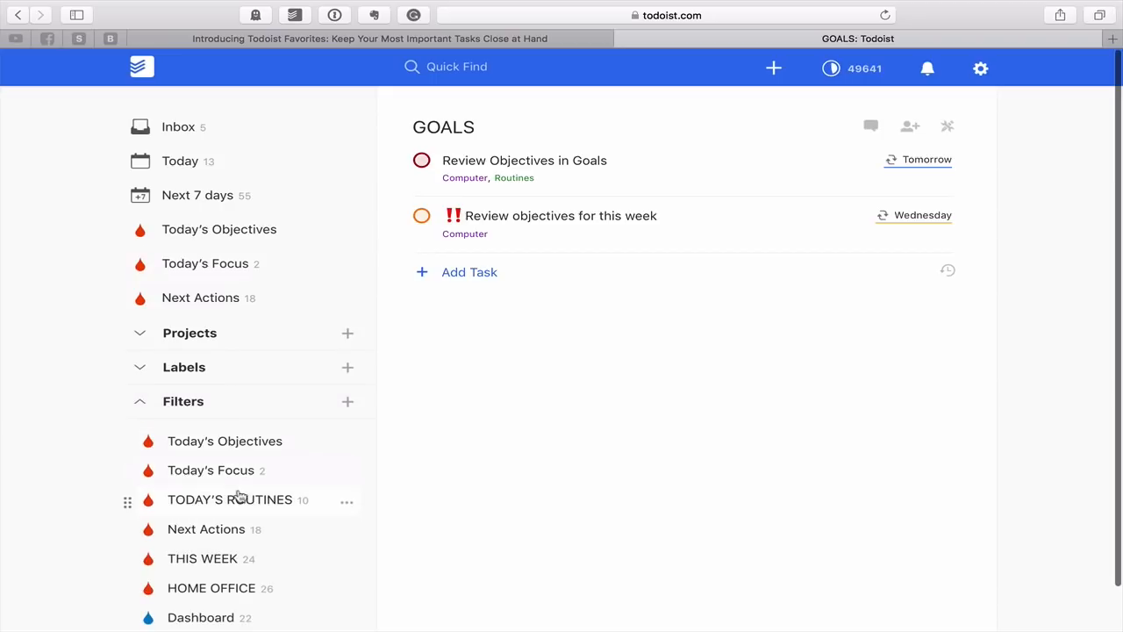
mouse_move(318, 512)
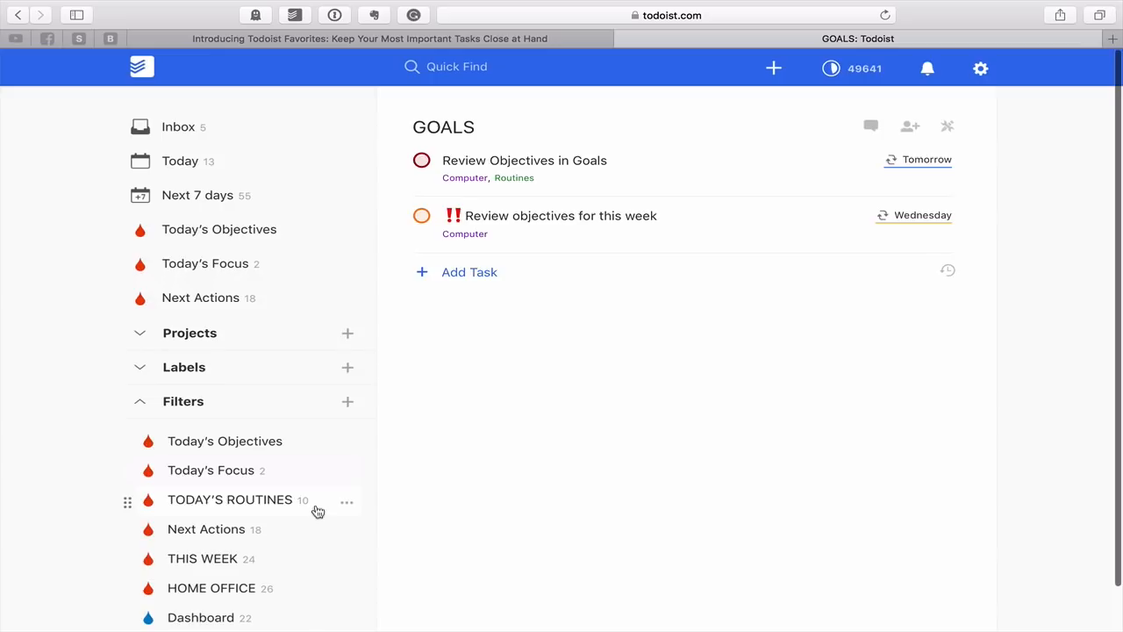
left_click(347, 500)
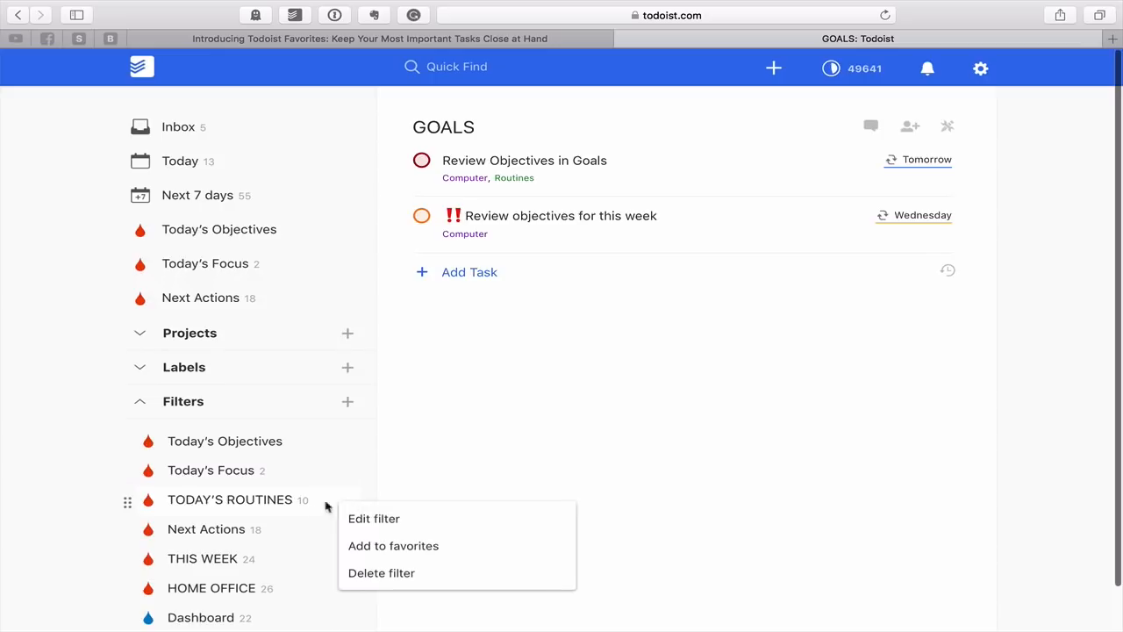
left_click(182, 401)
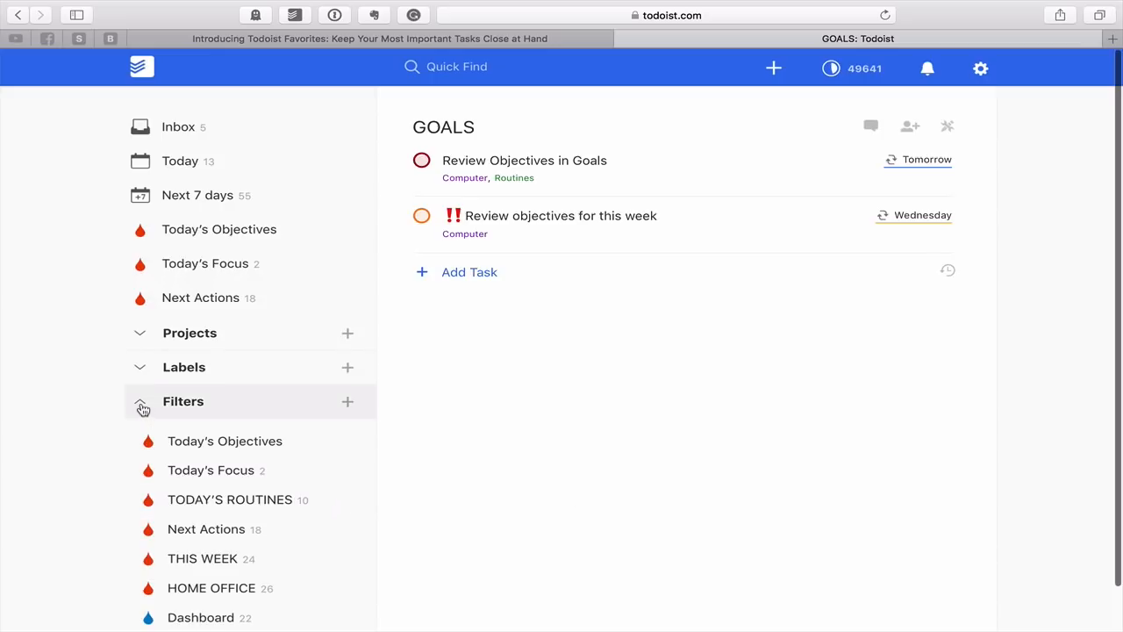
left_click(140, 400)
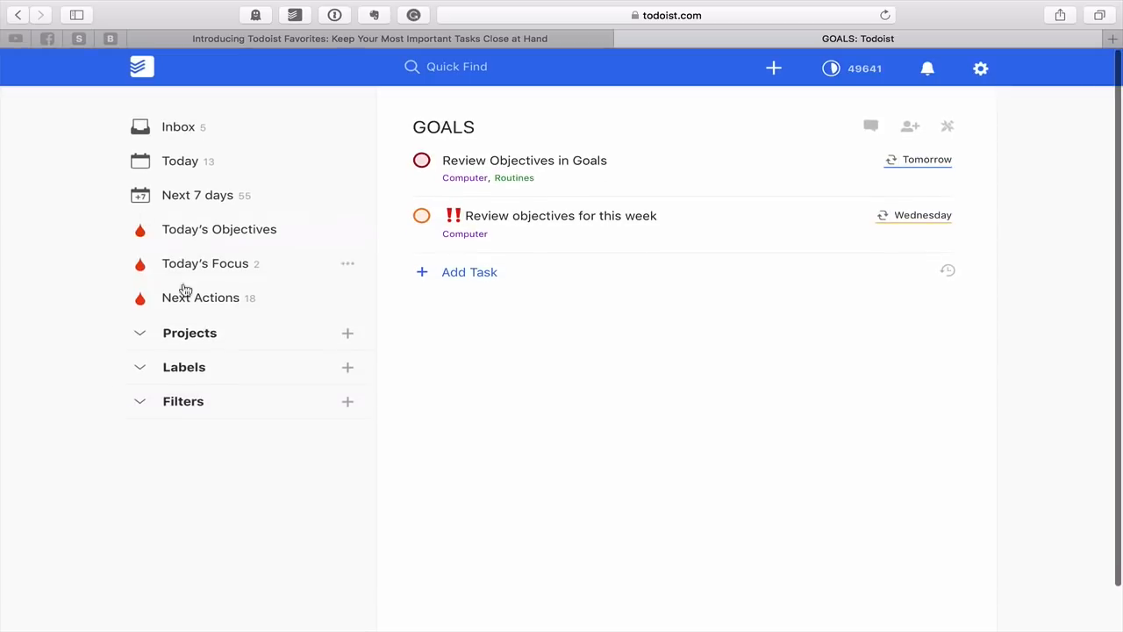
scroll("down", 3)
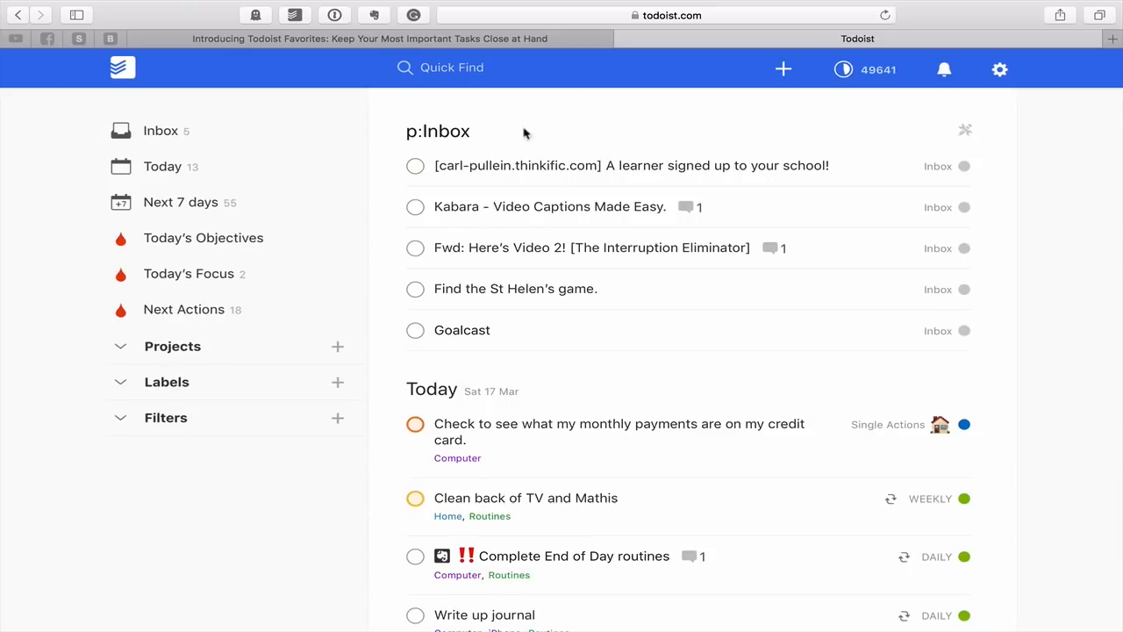
mouse_move(588, 371)
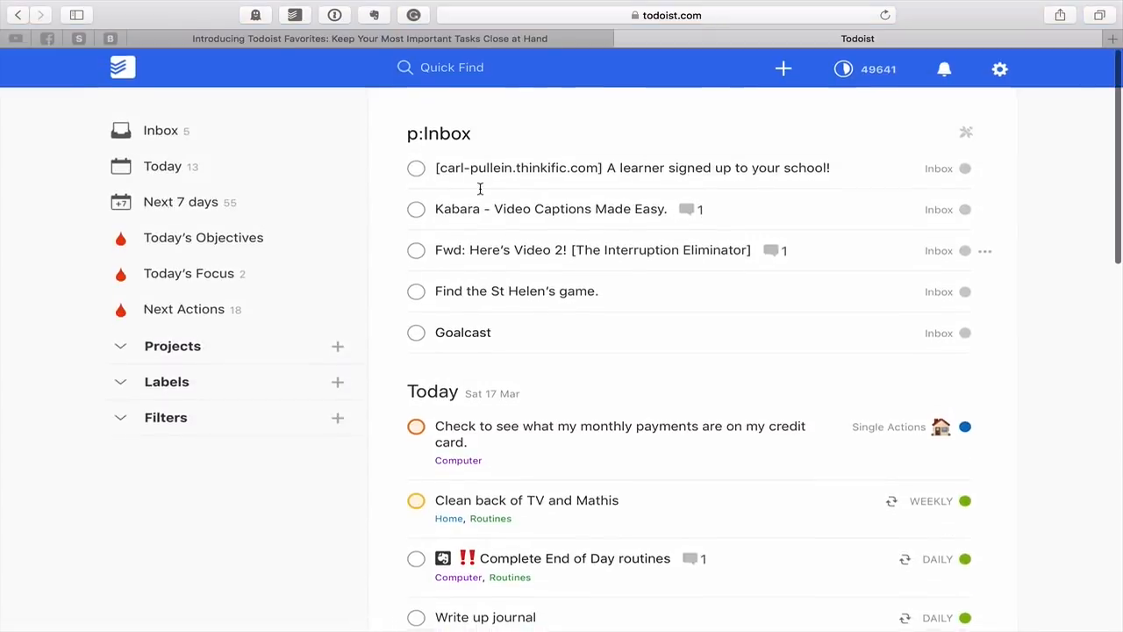
View the Today's Objectives filter, then switch to the Today's Focus filter
scroll("down", 3)
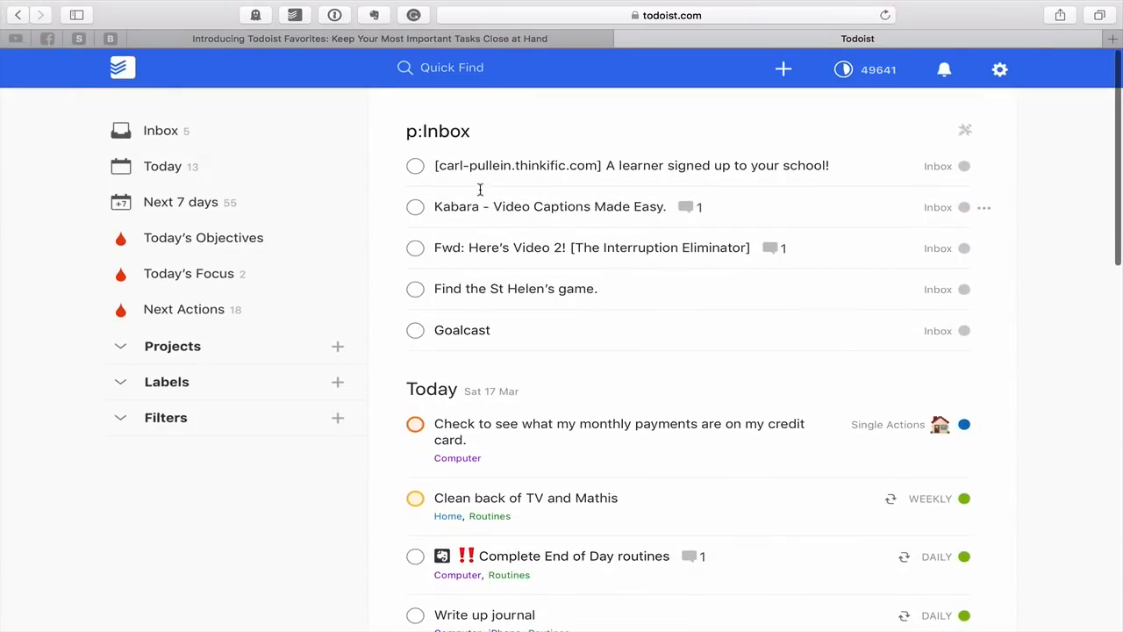
left_click(162, 165)
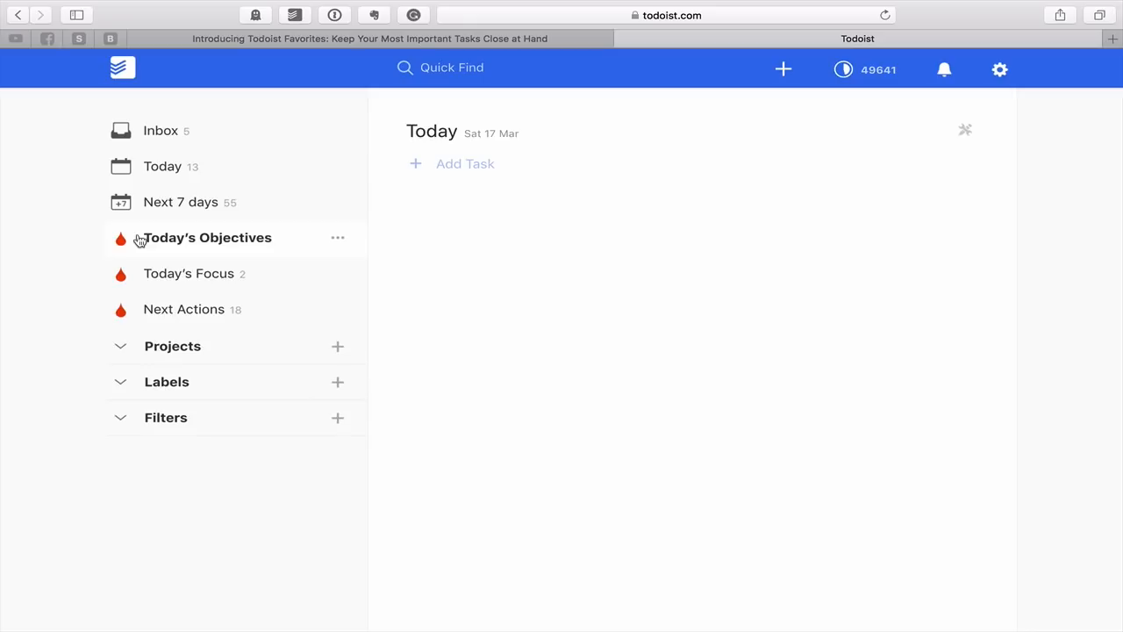
mouse_move(165, 296)
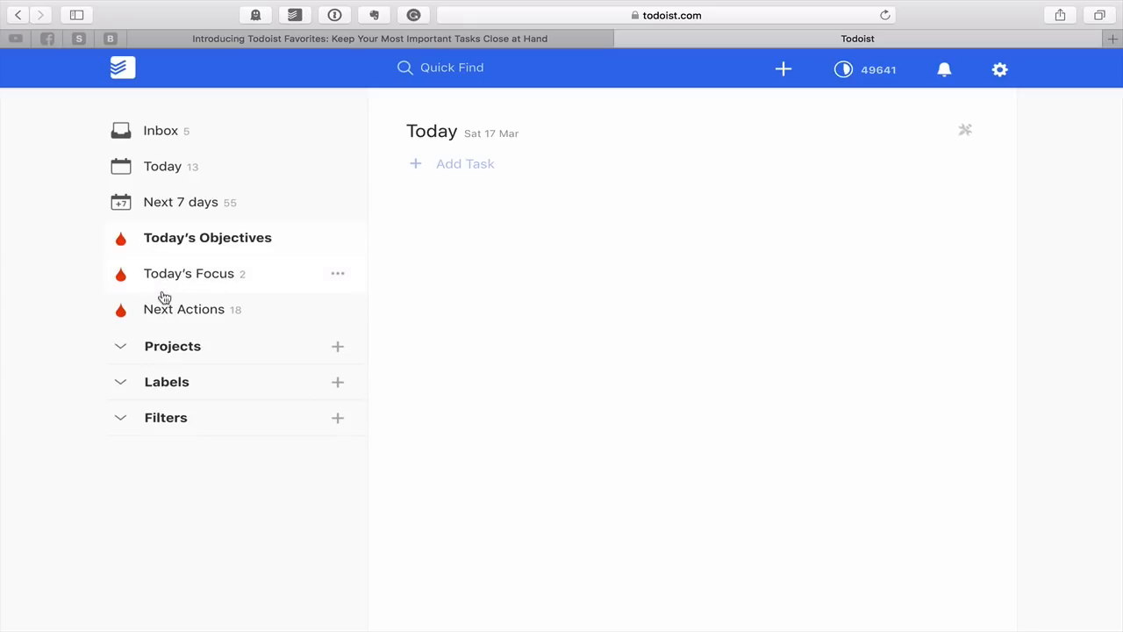
left_click(204, 237)
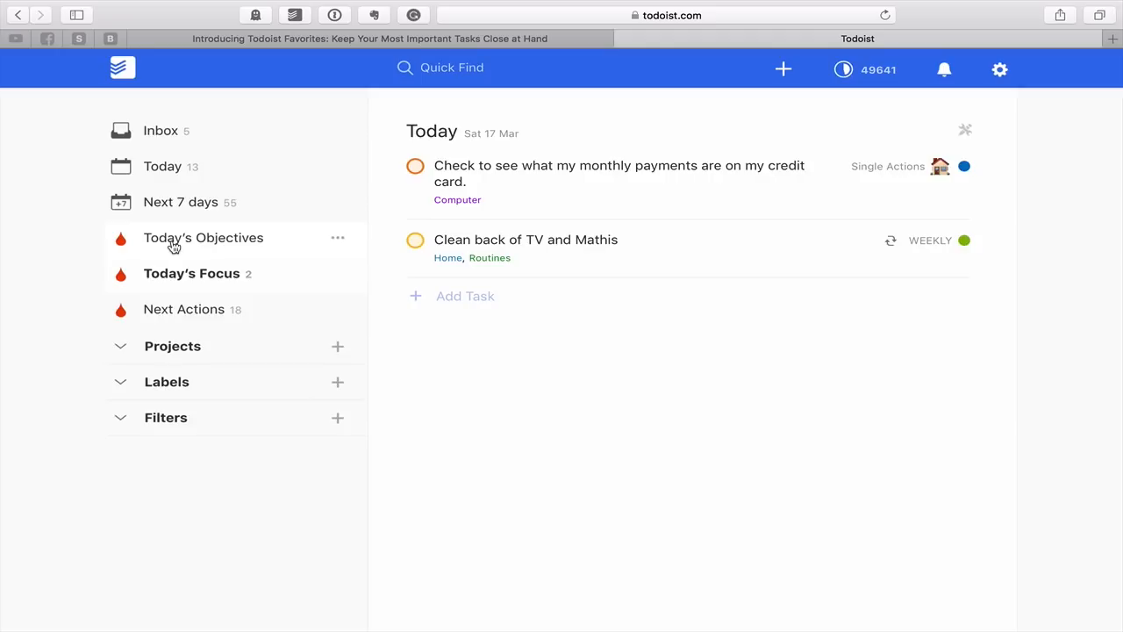
mouse_move(174, 270)
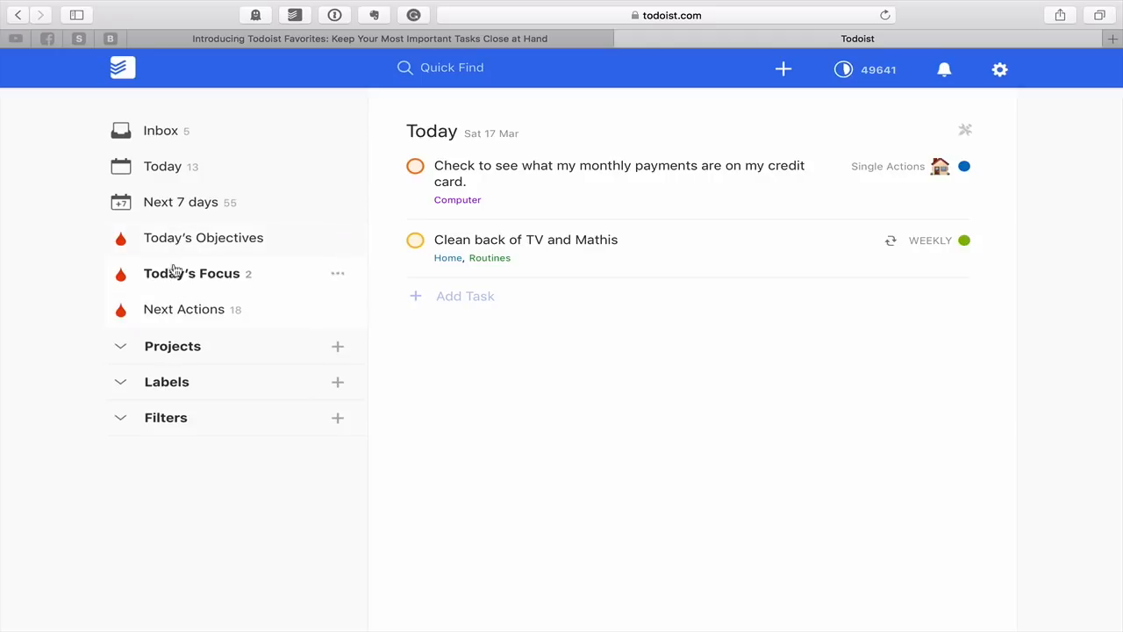
mouse_move(179, 279)
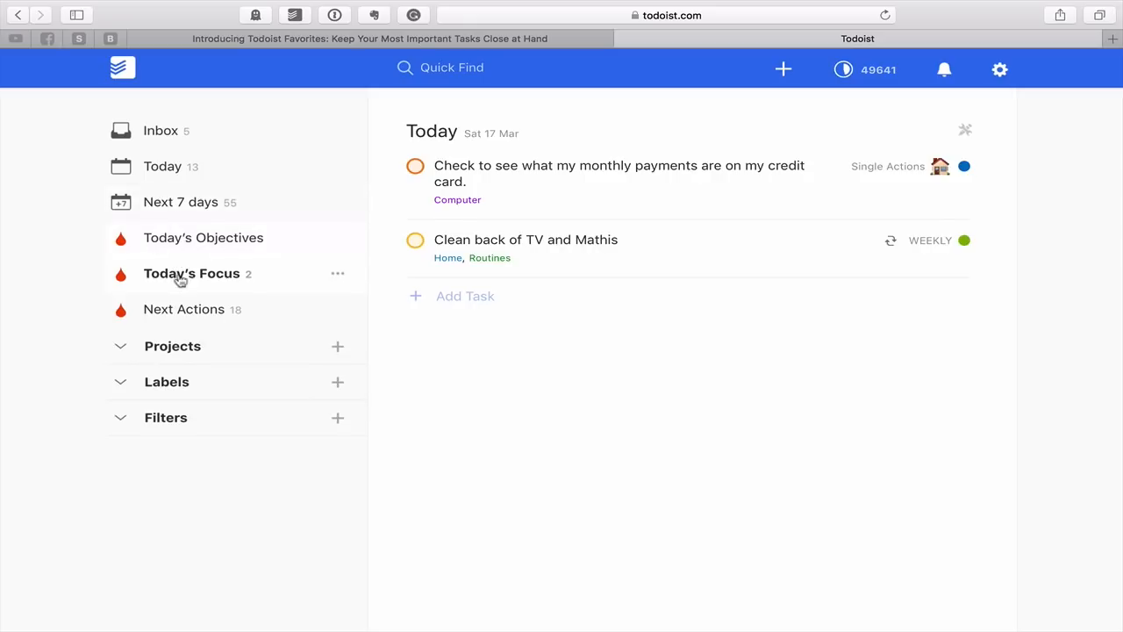